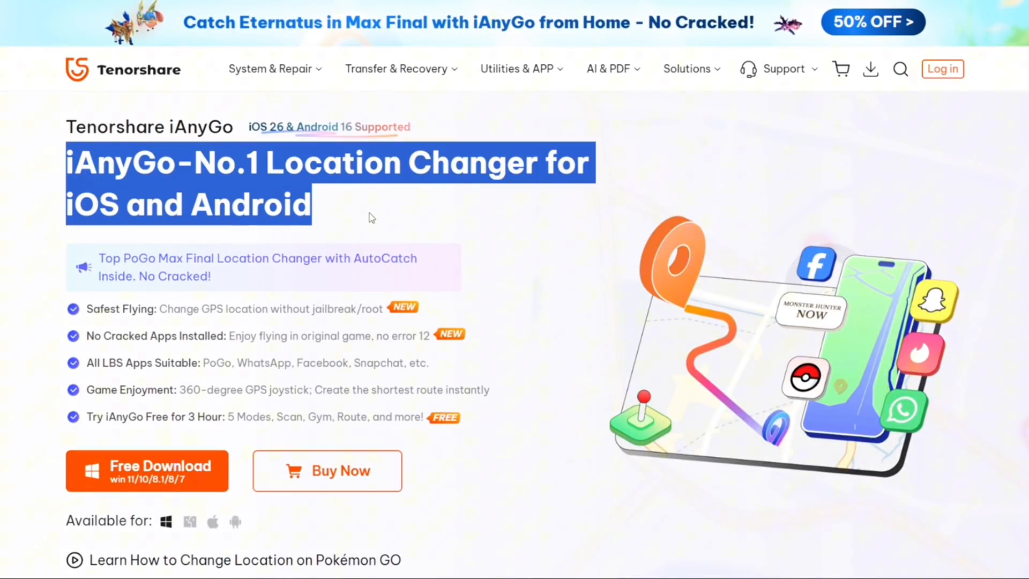
Browse the iAnyGo product page, including the navigation and real-time tracking use case.
scroll("down", 3)
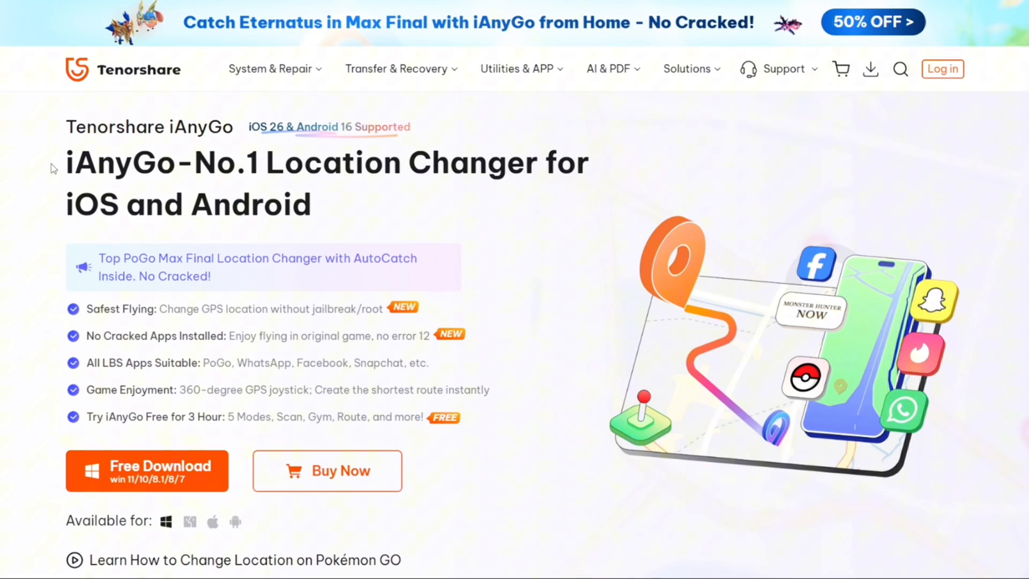
mouse_move(221, 201)
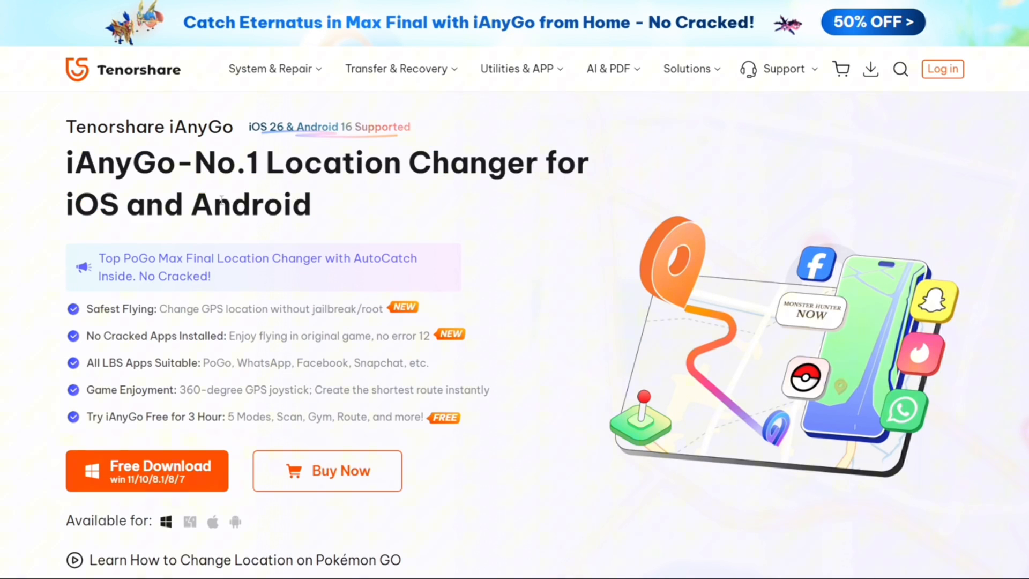
scroll("down", 3)
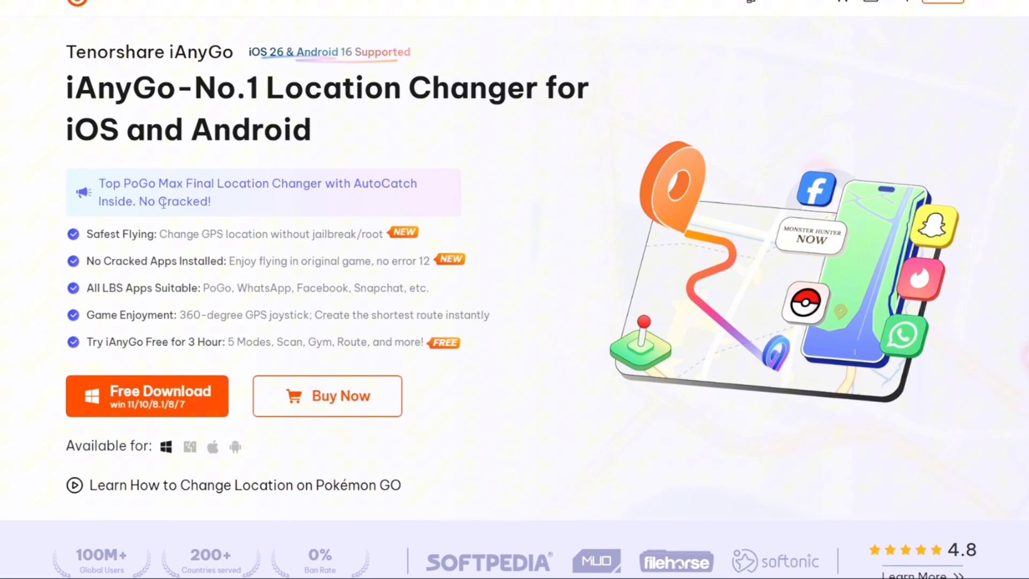
scroll("down", 3)
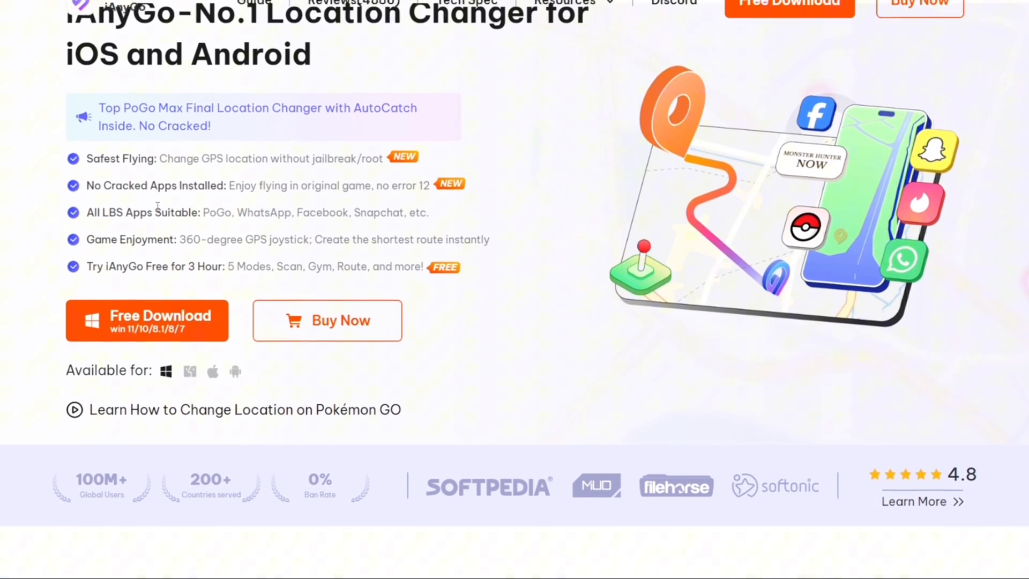
scroll("down", 3)
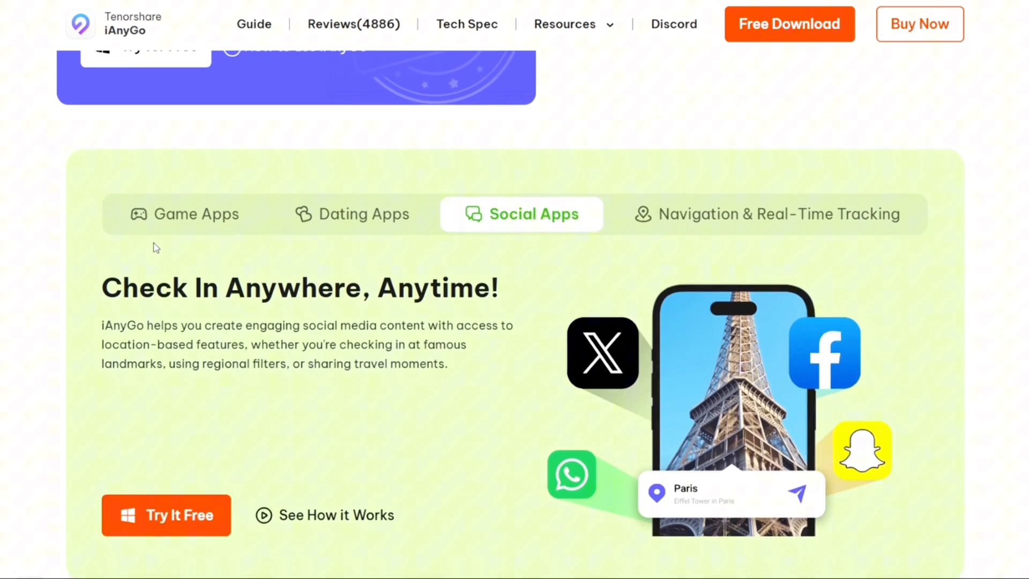
left_click(774, 213)
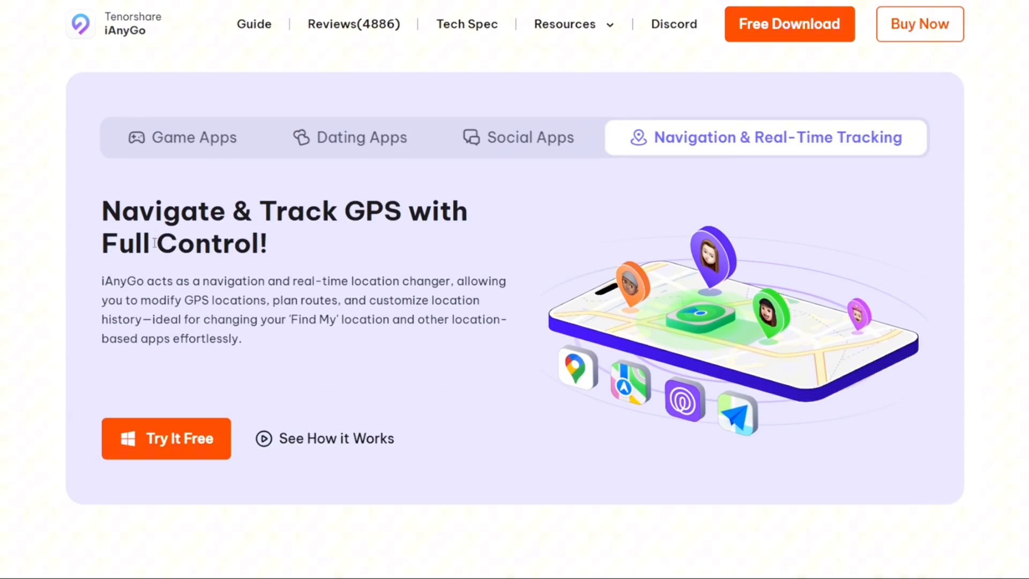
scroll("down", 3)
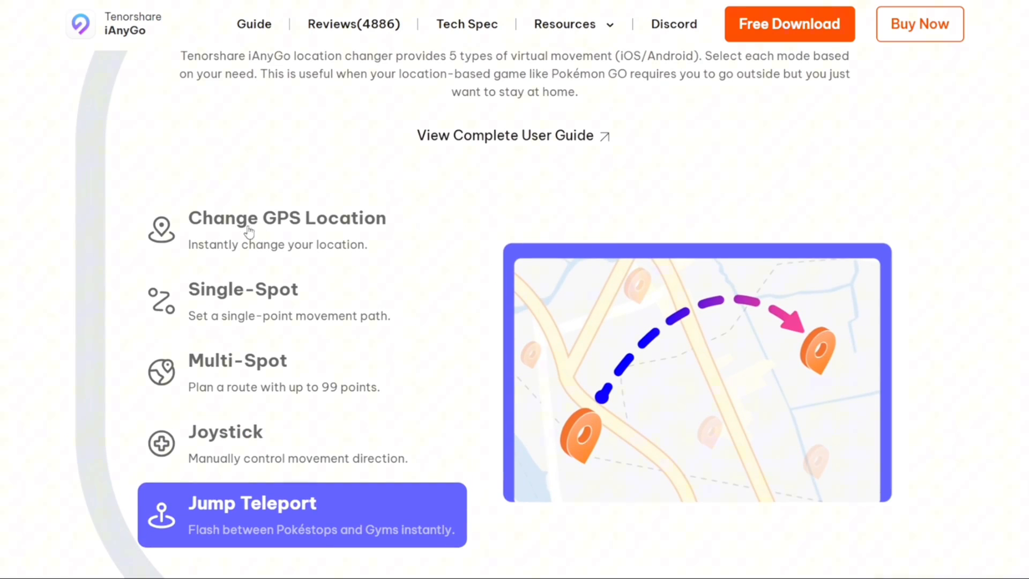
mouse_move(294, 435)
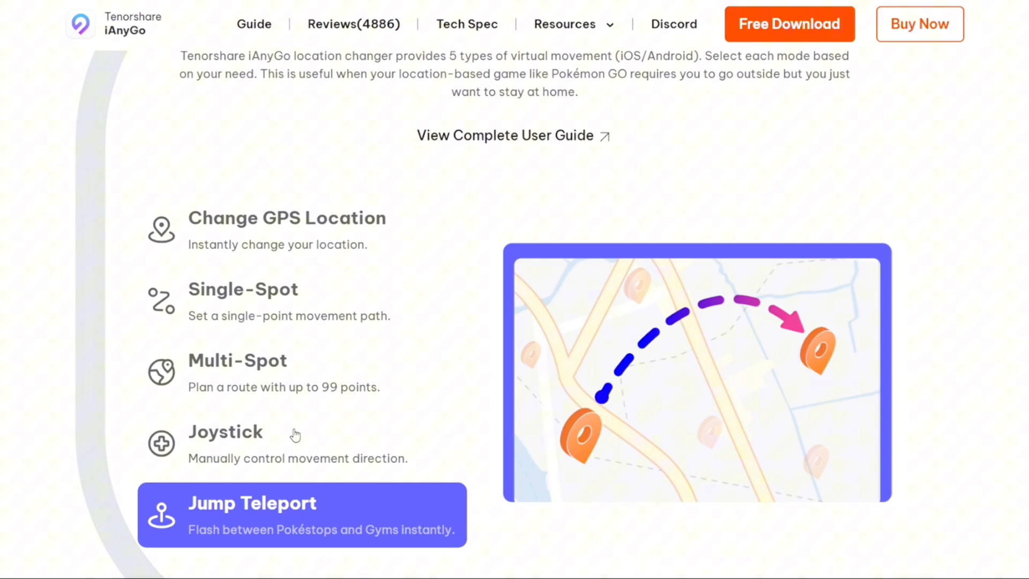
scroll("down", 3)
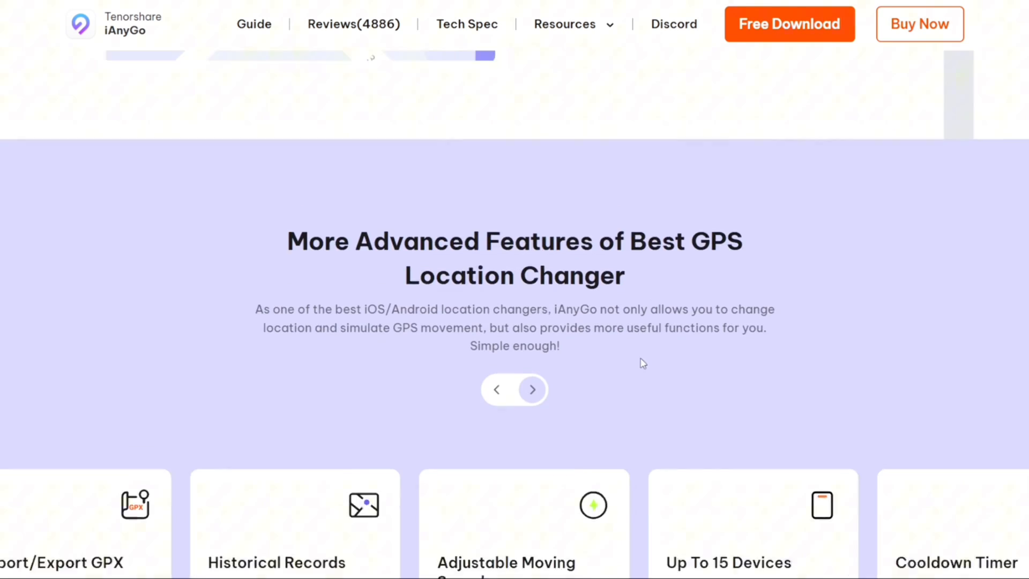
scroll("up", 3)
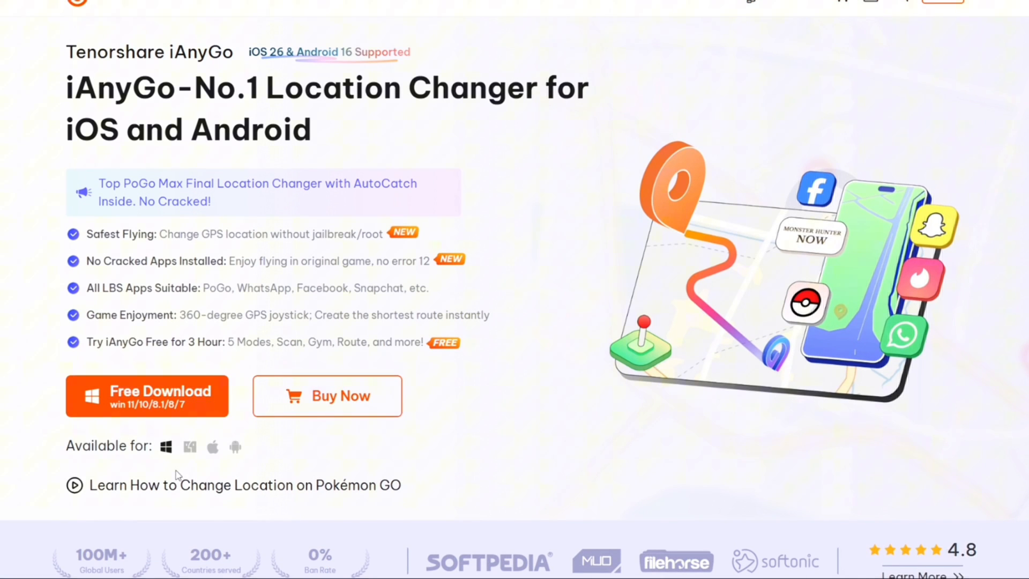
mouse_move(211, 447)
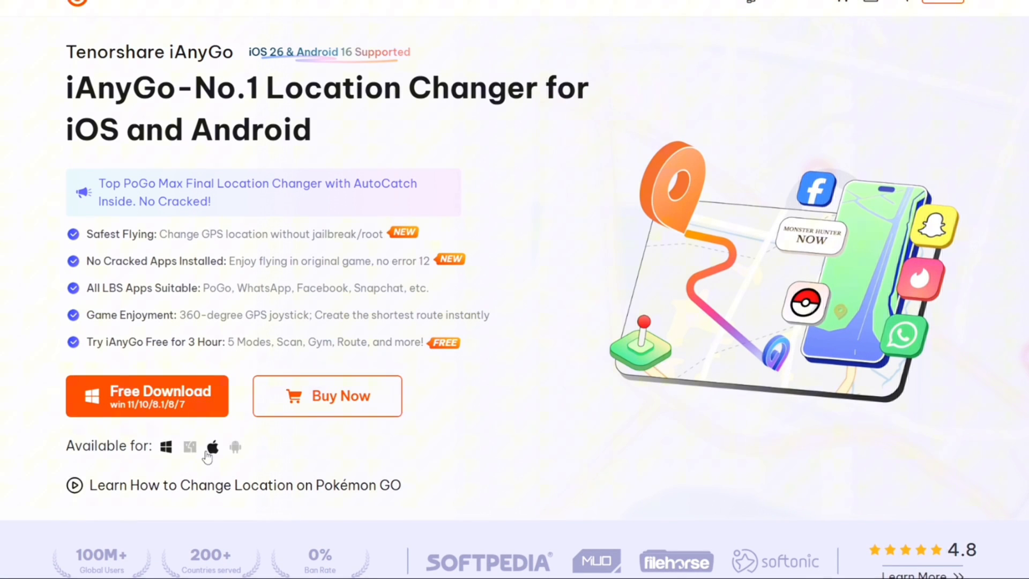
scroll("up", 3)
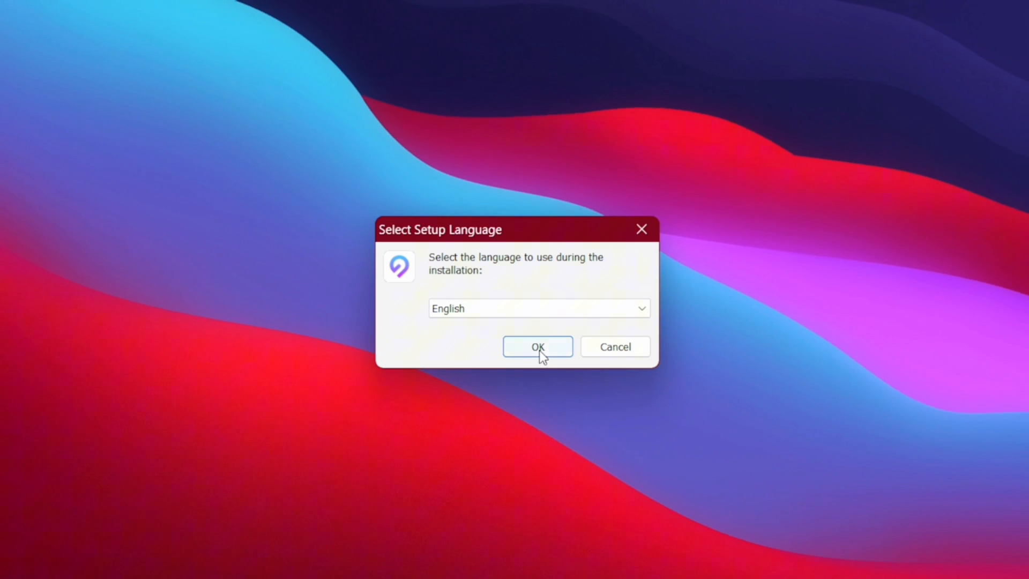
Install iAnyGo in English to the default Program Files folder and launch it.
left_click(537, 346)
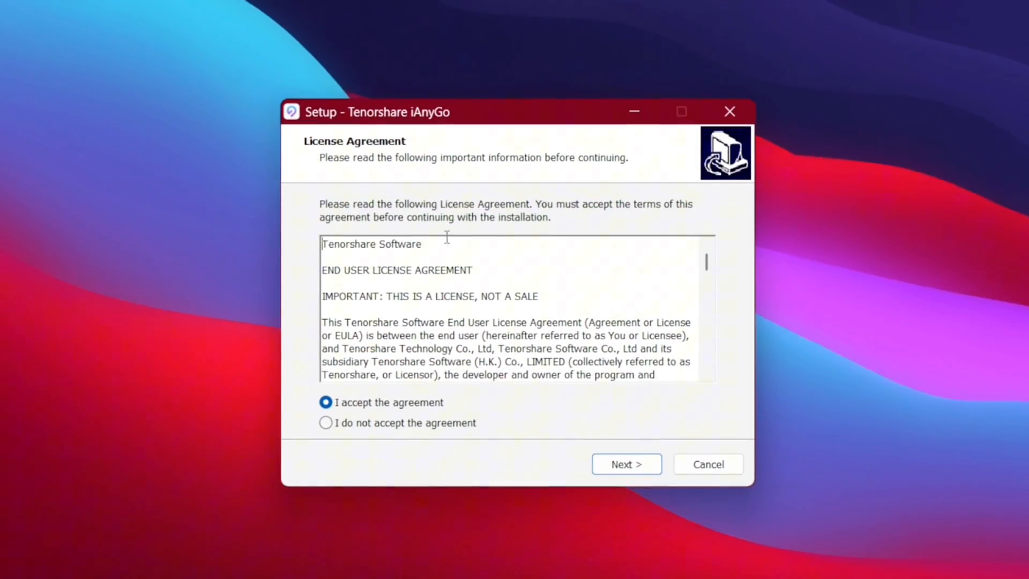
left_click(625, 464)
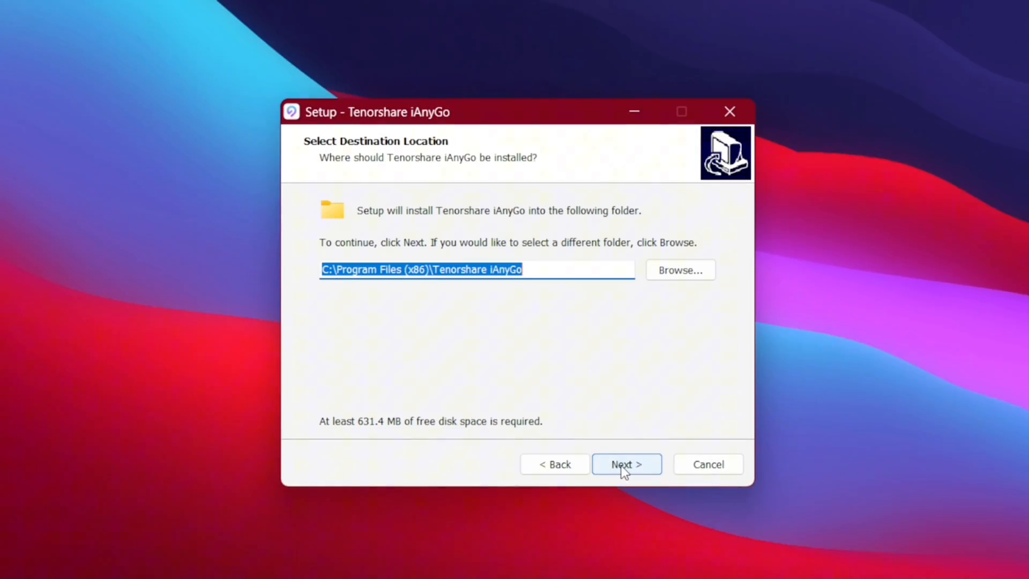
left_click(626, 464)
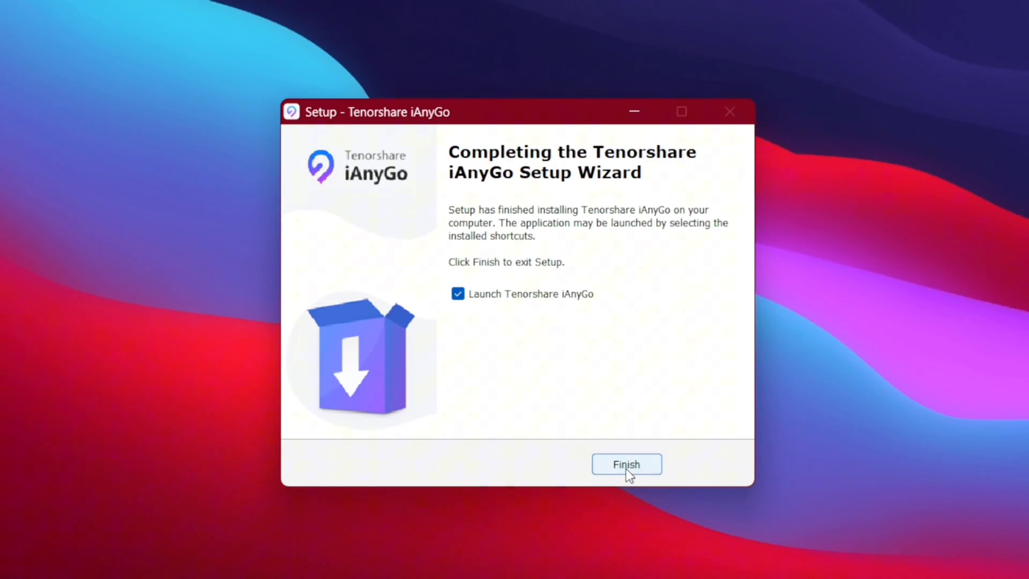
left_click(625, 464)
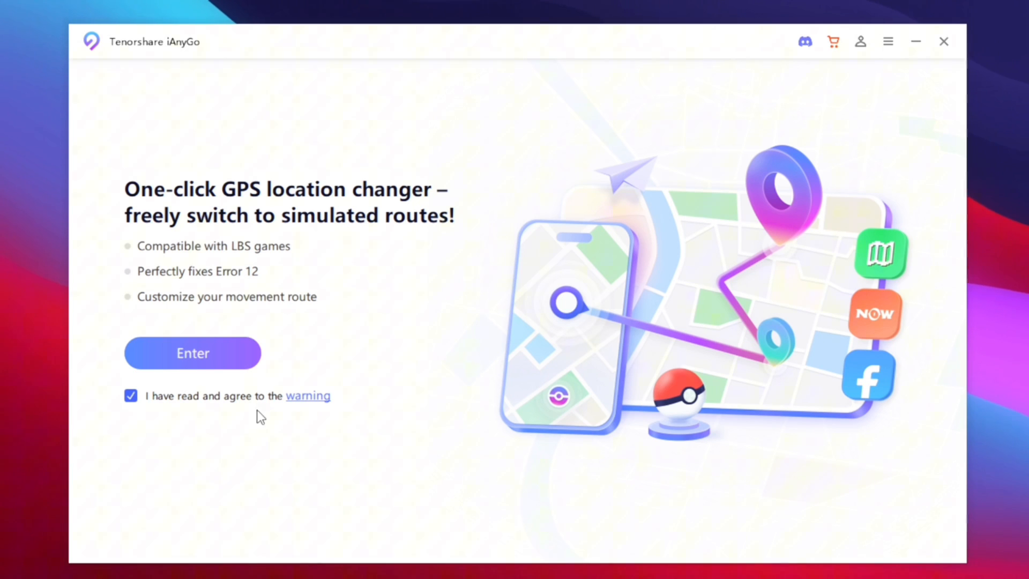
Read and dismiss the usage warning, then enter the main map screen.
left_click(307, 396)
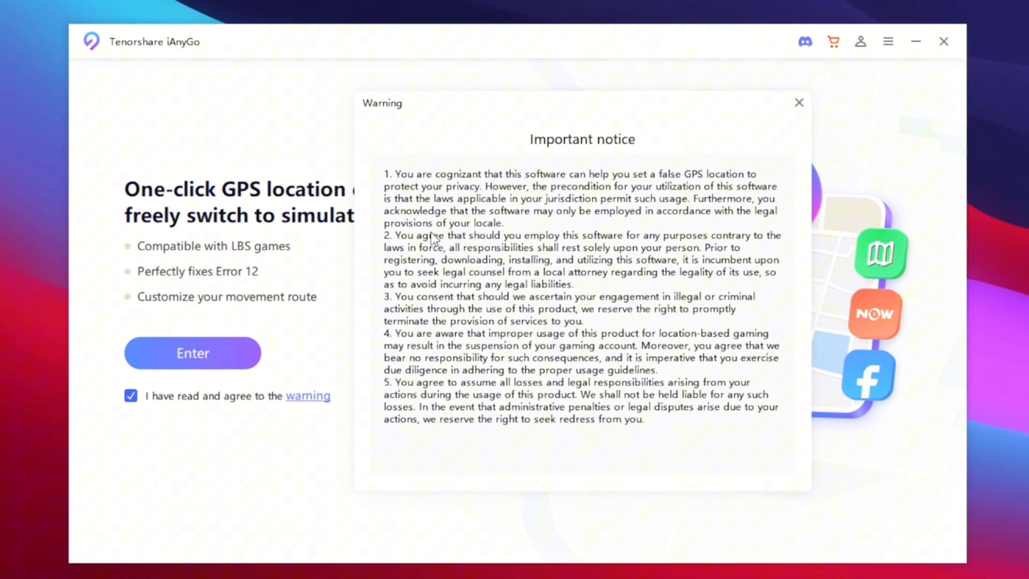
mouse_move(800, 104)
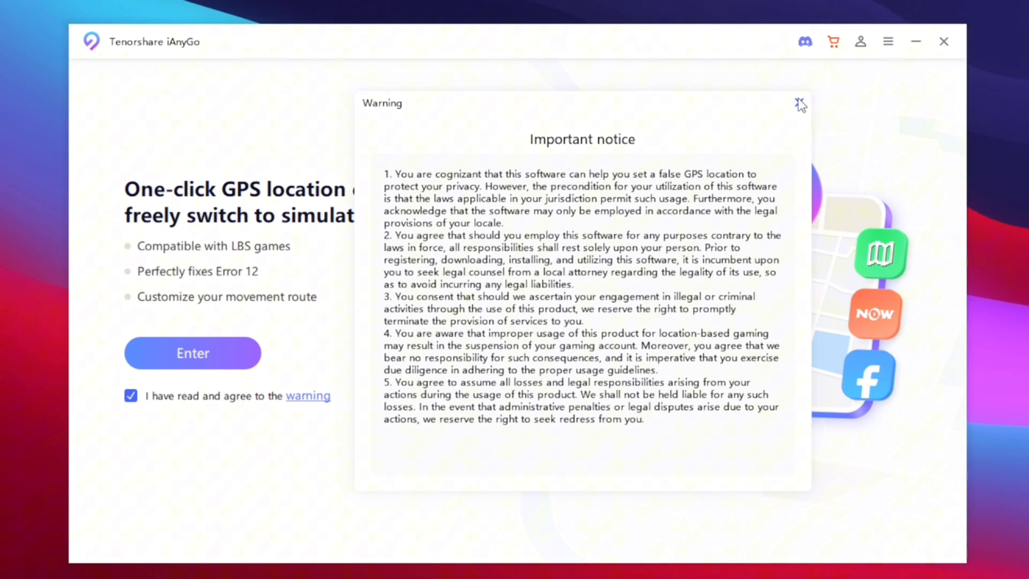
left_click(800, 103)
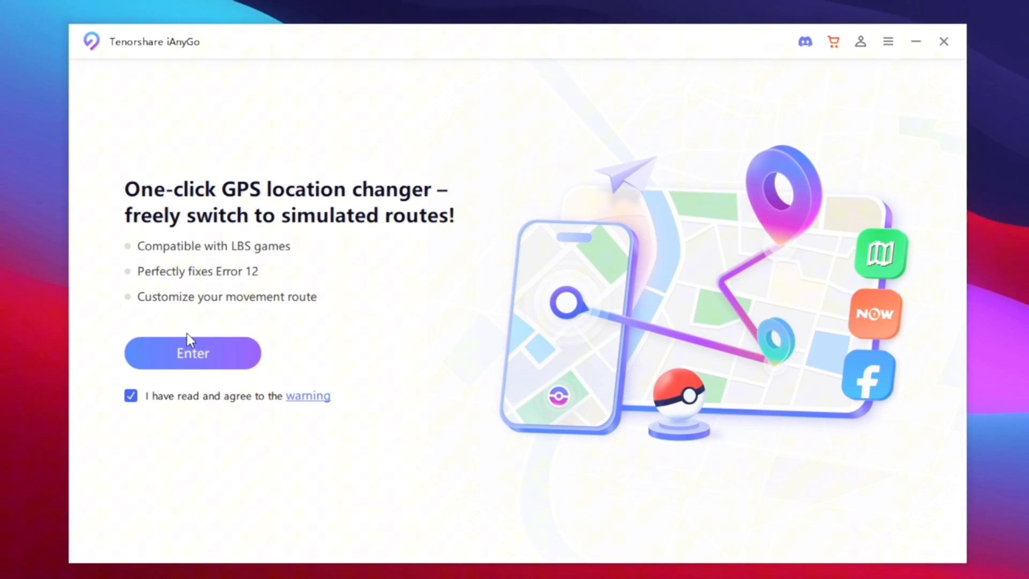
left_click(192, 353)
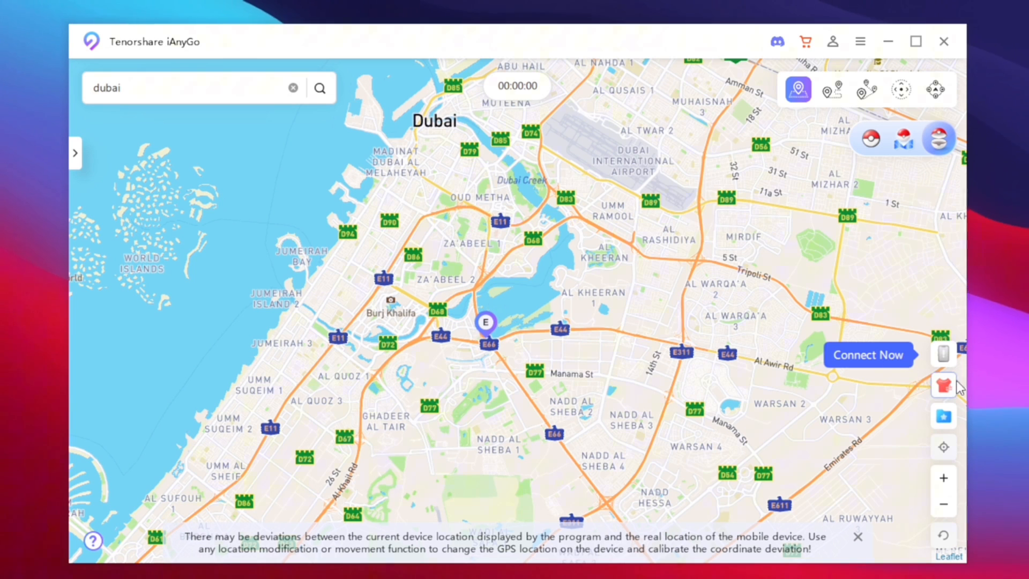
Connect the iPhone to the PC and proceed with the detected device.
left_click(867, 355)
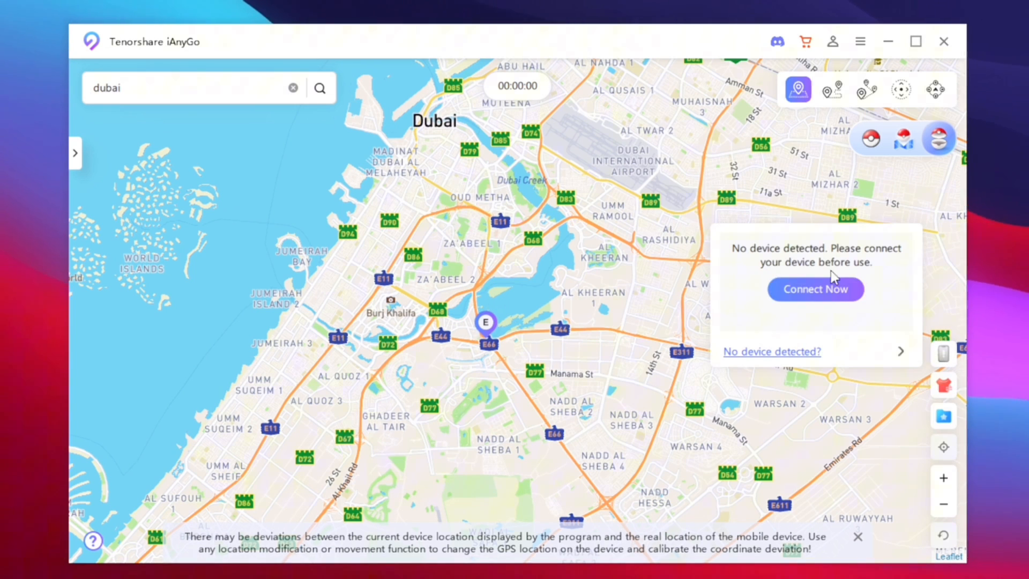
left_click(815, 288)
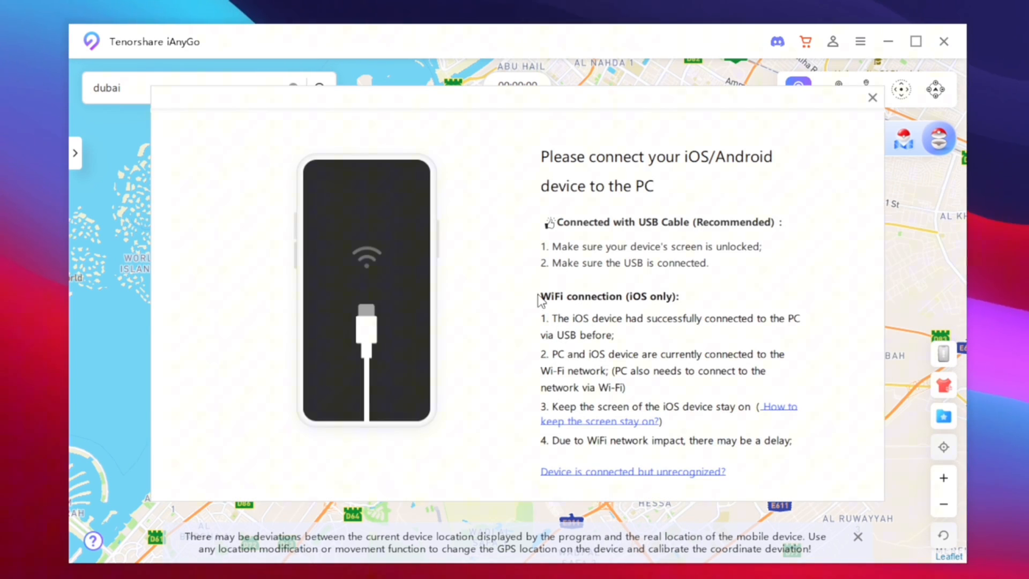
mouse_move(427, 277)
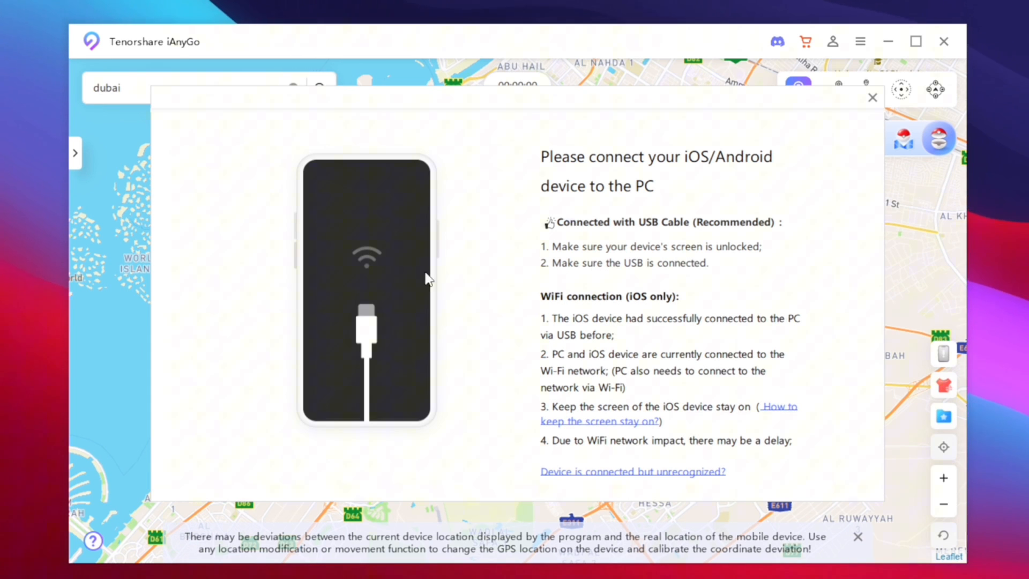
mouse_move(446, 365)
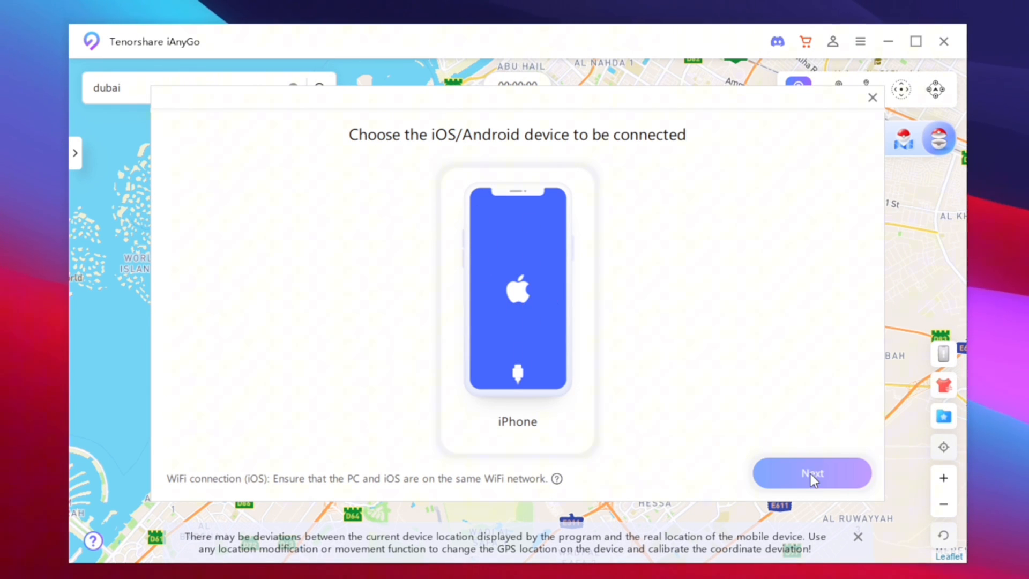
left_click(812, 472)
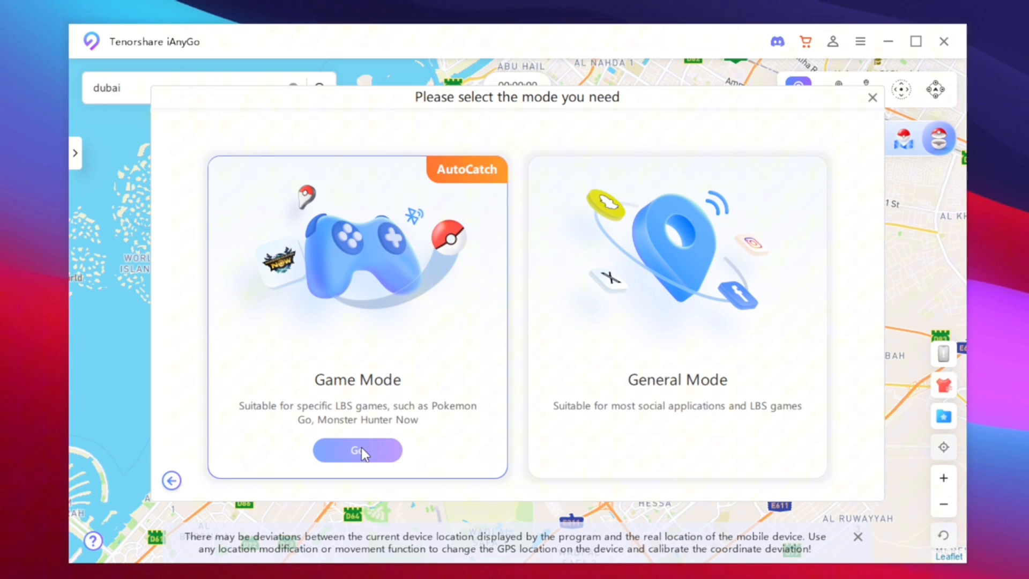
Choose Game Mode, decline the upgrade offer, and turn on the computer's Bluetooth.
left_click(357, 450)
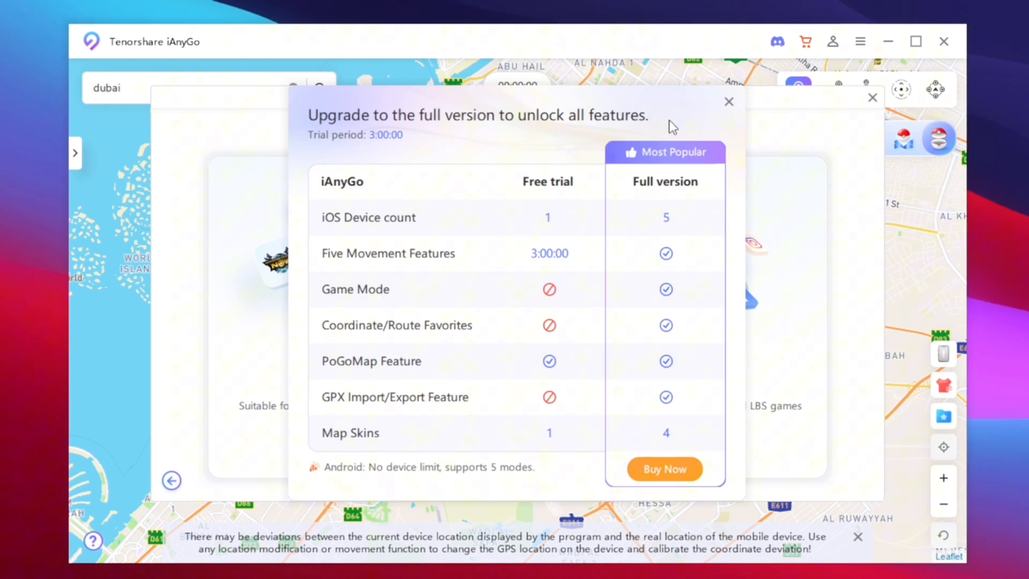
left_click(664, 468)
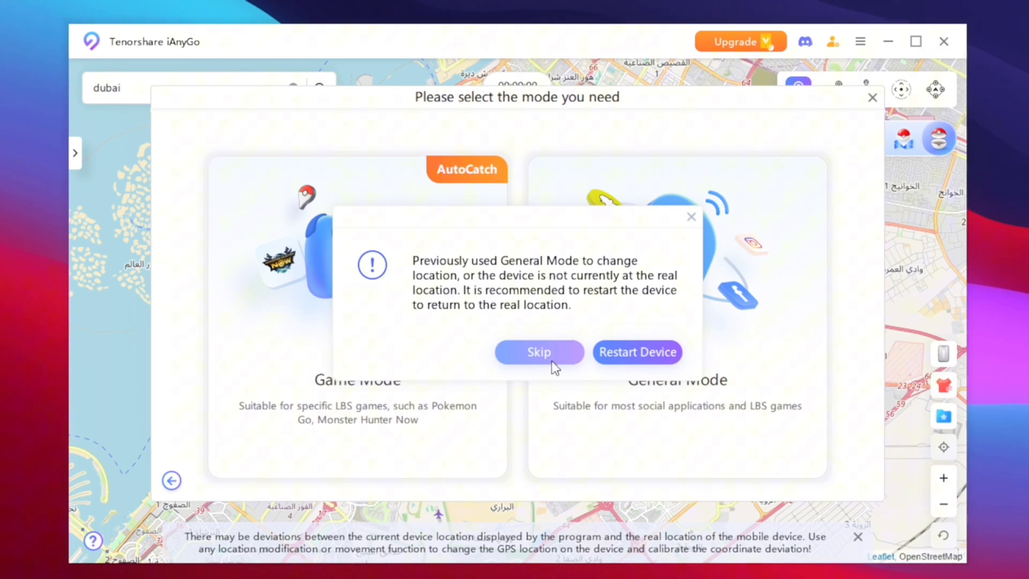
mouse_move(449, 280)
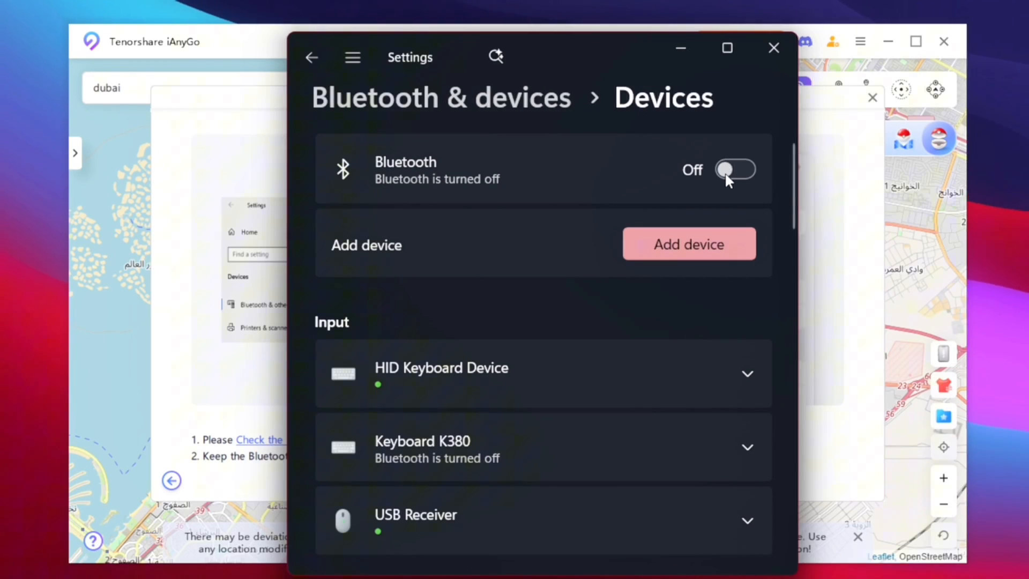
left_click(735, 170)
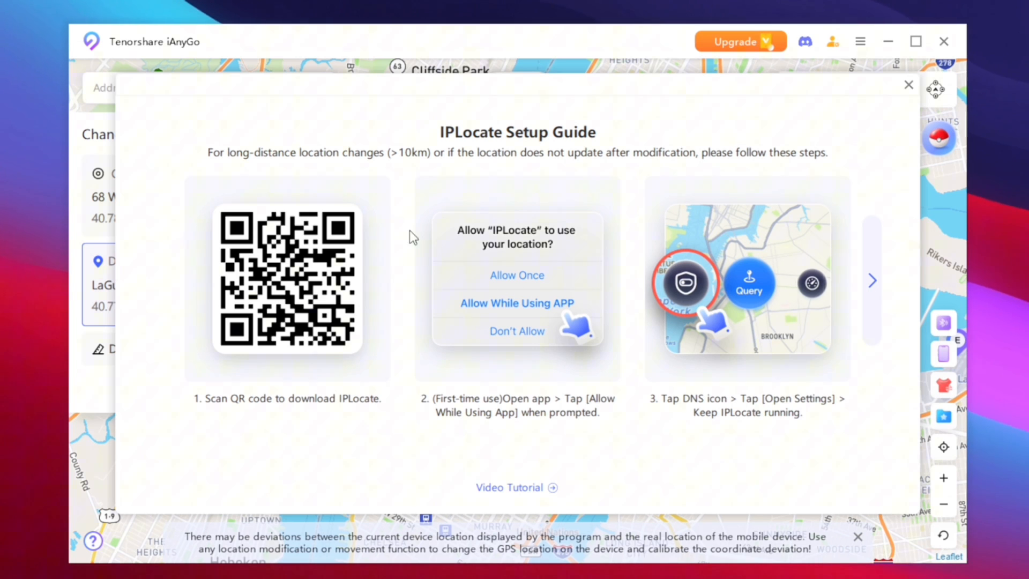
mouse_move(493, 156)
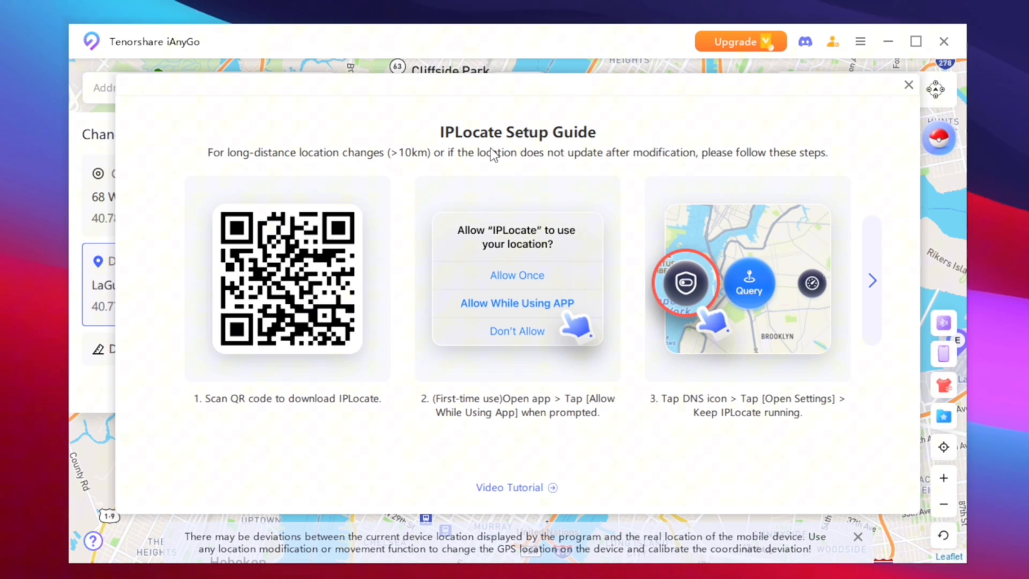
mouse_move(373, 242)
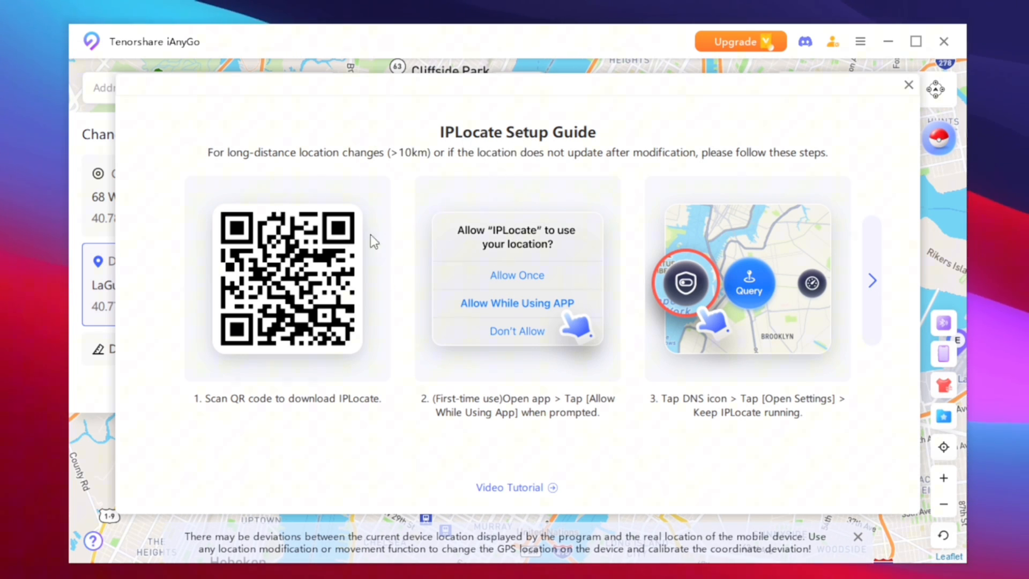
mouse_move(885, 309)
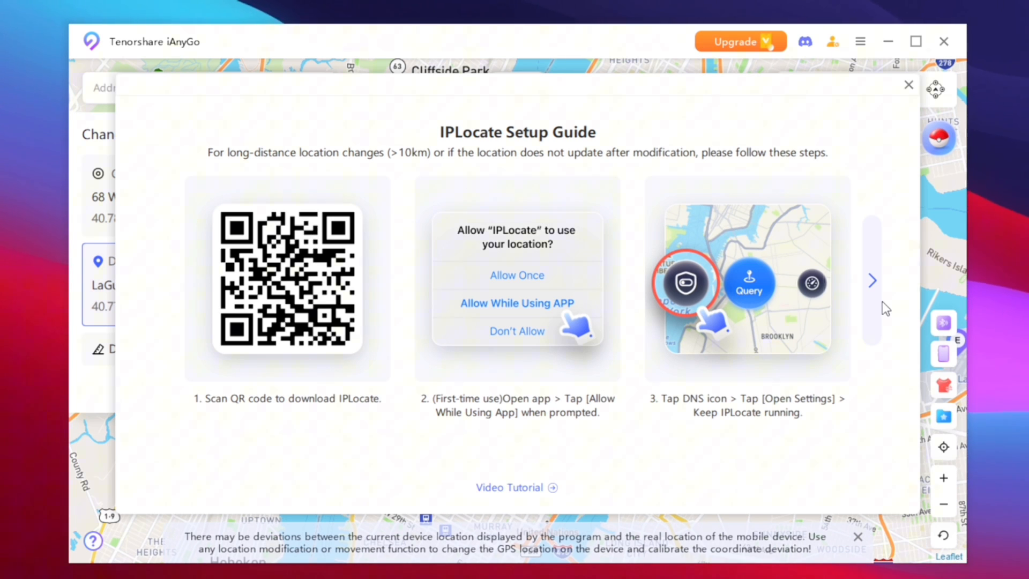
Page through the IPLocate setup guide and close it to return to the map.
left_click(872, 280)
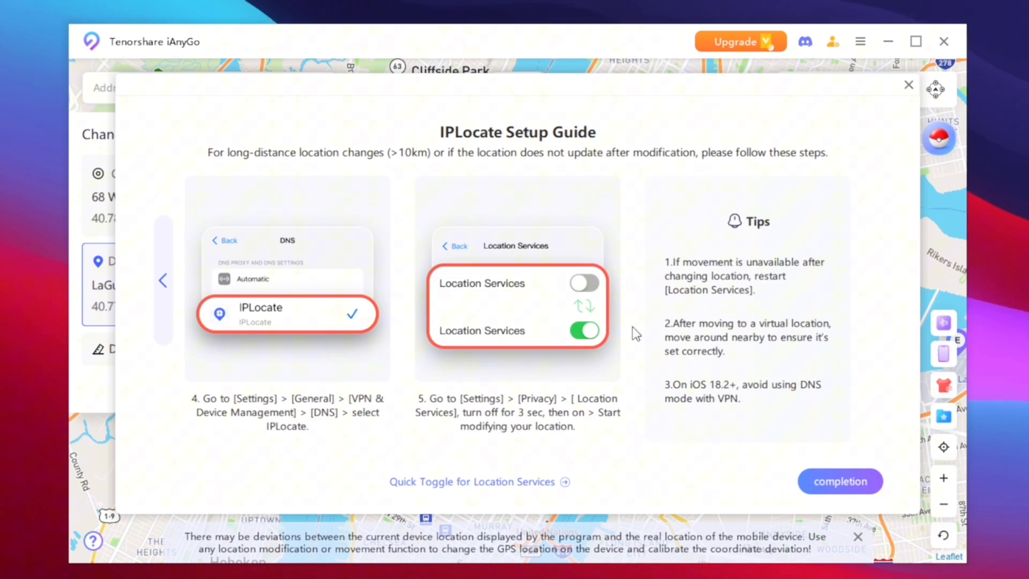
mouse_move(558, 203)
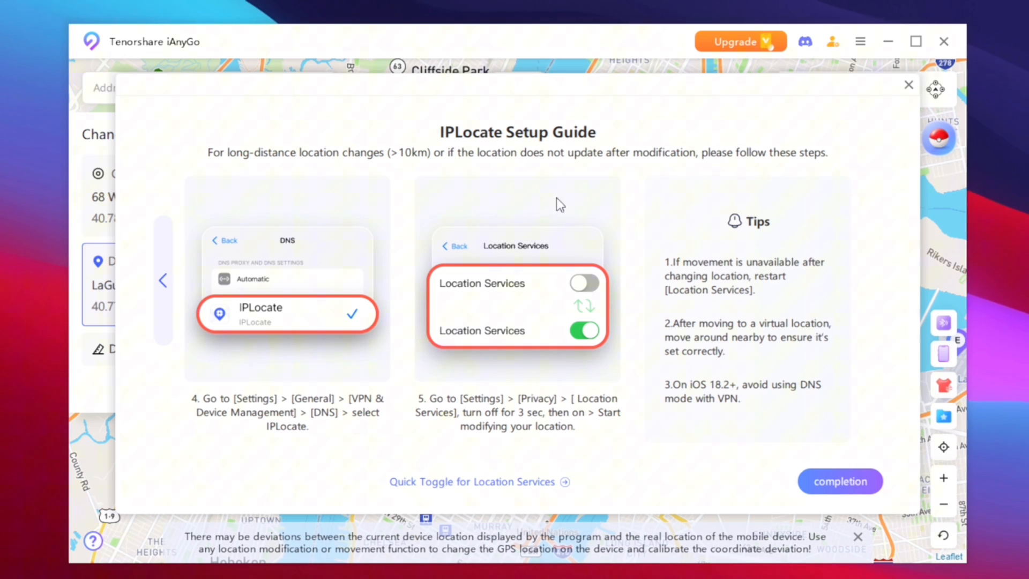
left_click(163, 280)
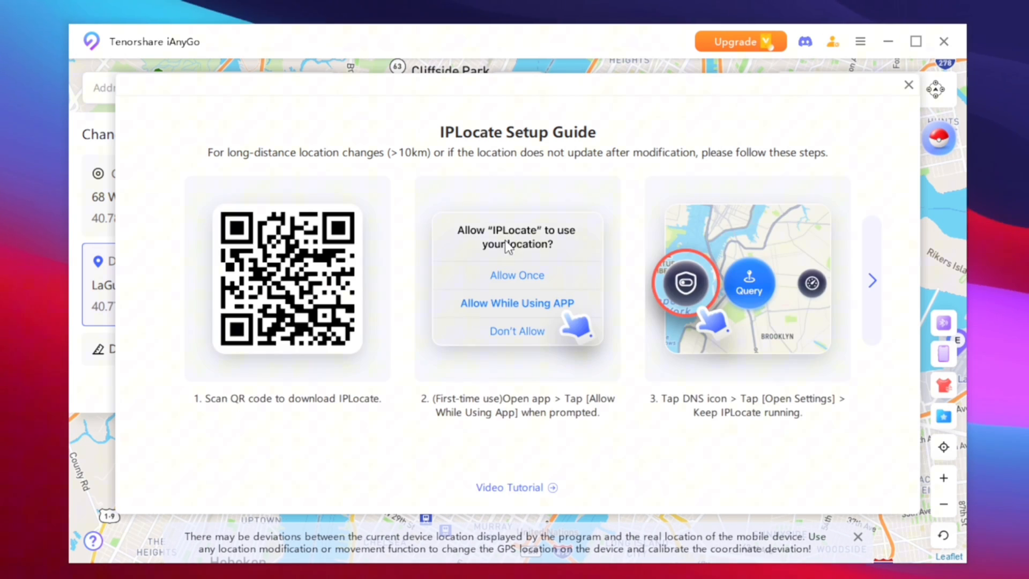
left_click(873, 280)
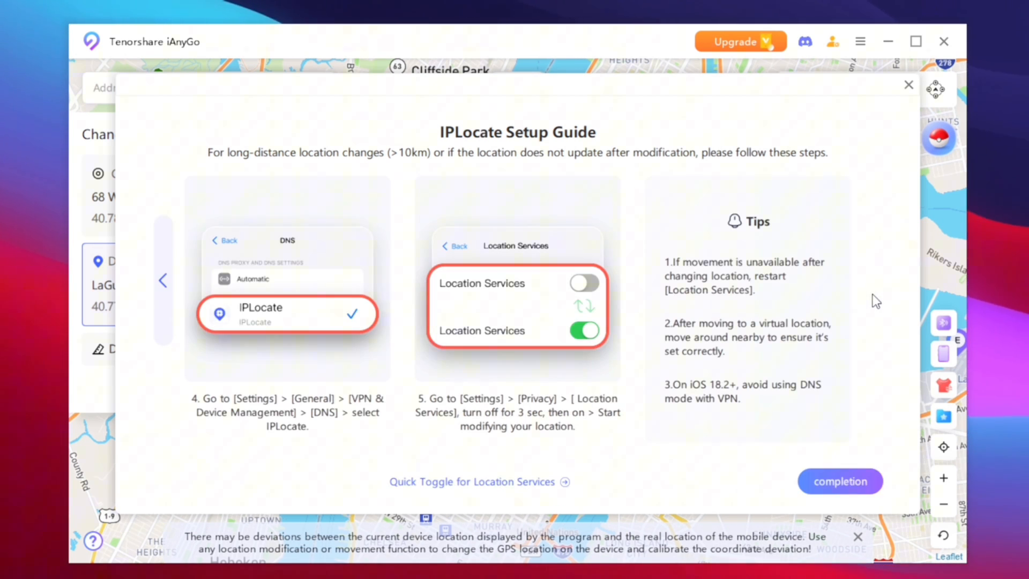
left_click(839, 481)
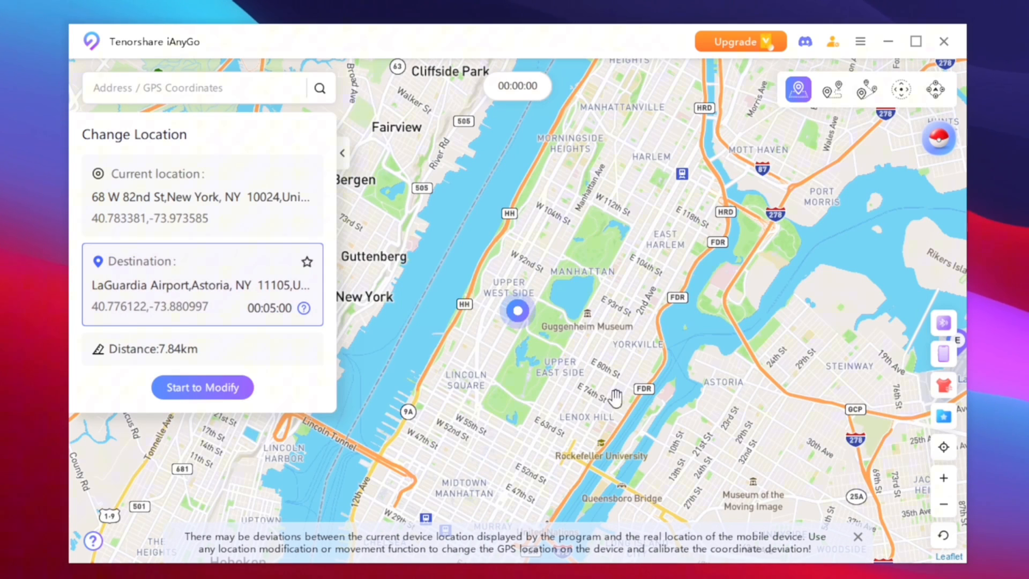
Teleport the location north to 171 E 101st St, continuing past the close-apps warning.
left_click(593, 244)
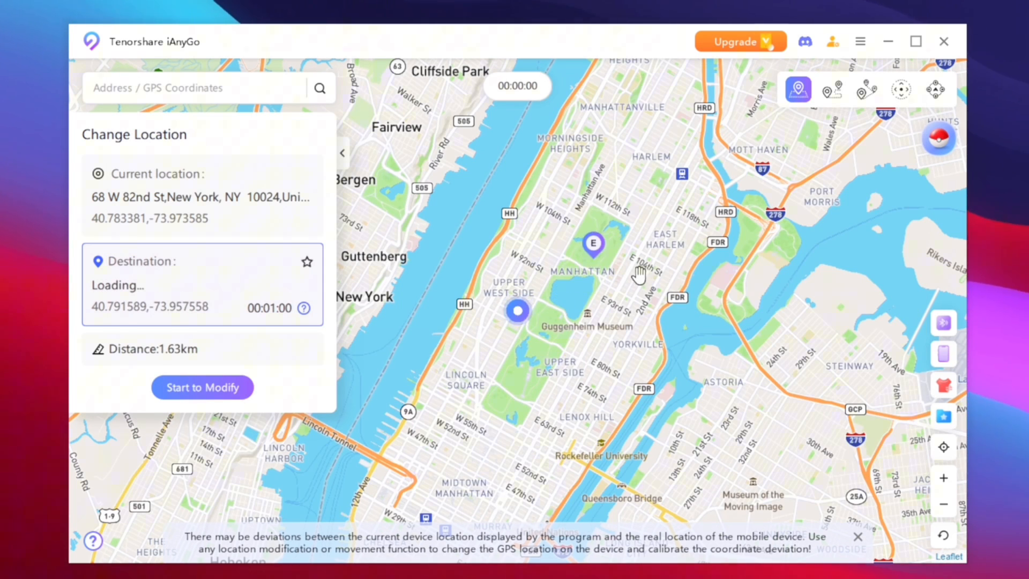
left_click(202, 387)
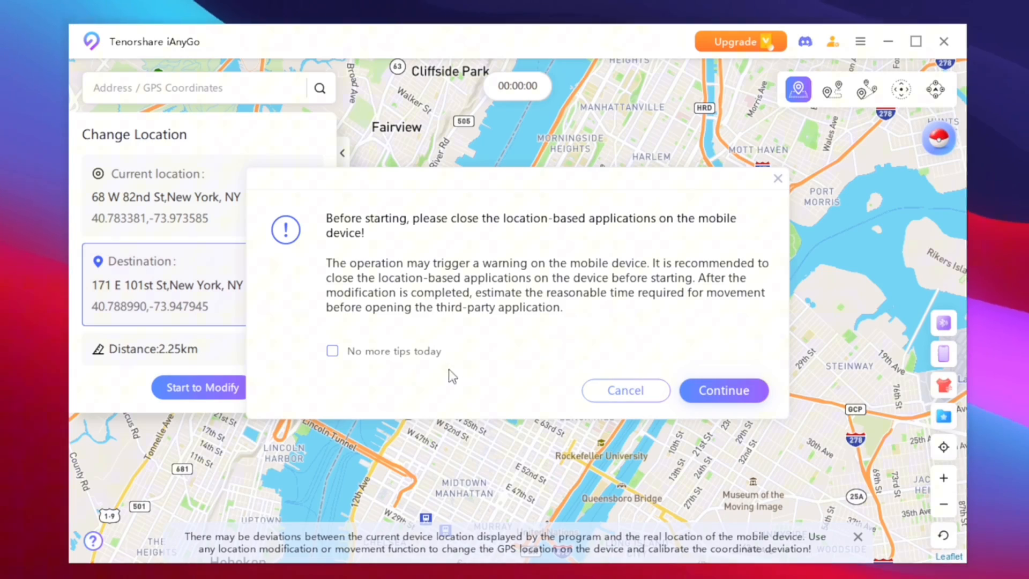
left_click(723, 390)
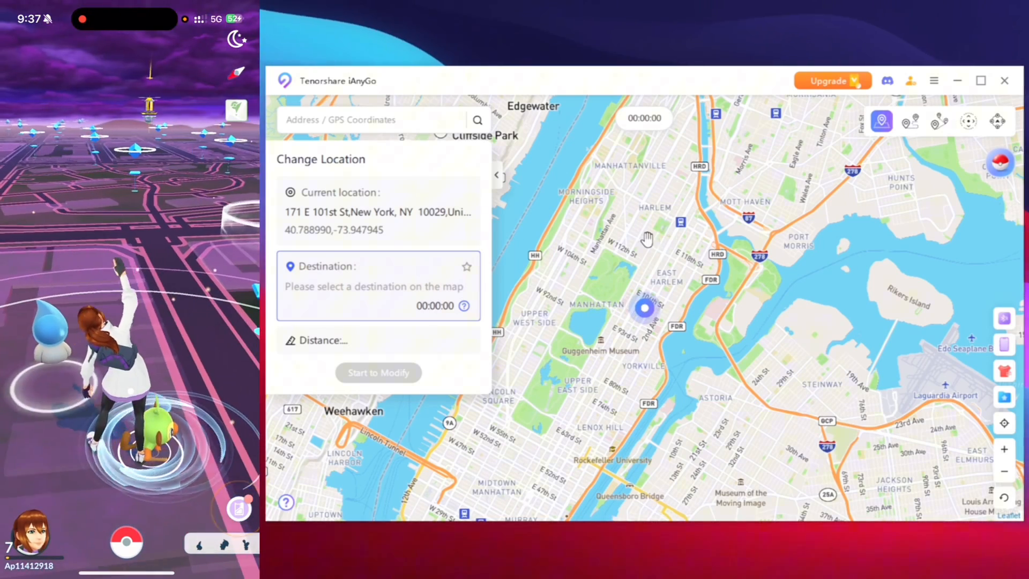
Teleport again to 235 Malcolm X Blvd in Harlem.
left_click(647, 206)
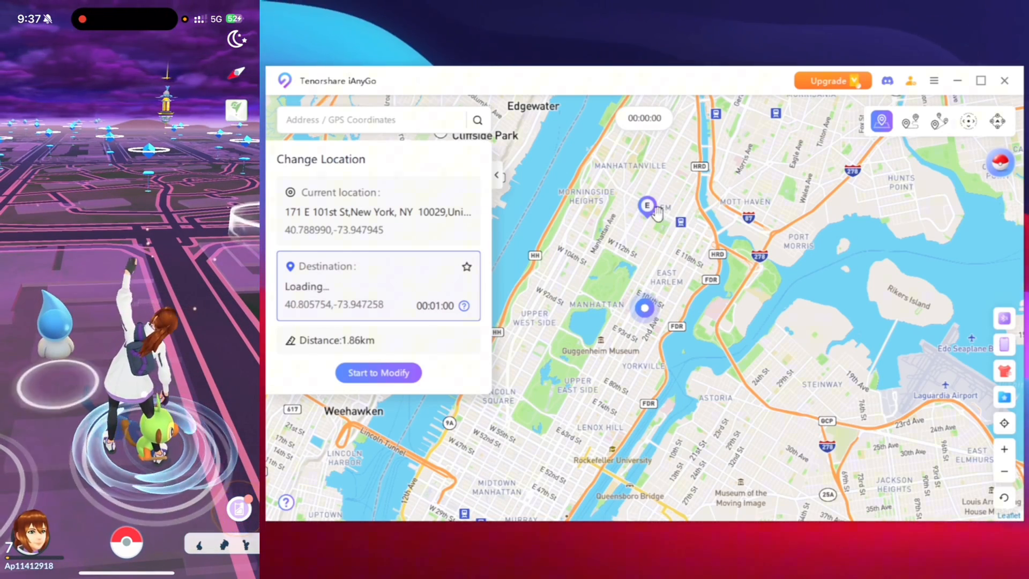
left_click(379, 373)
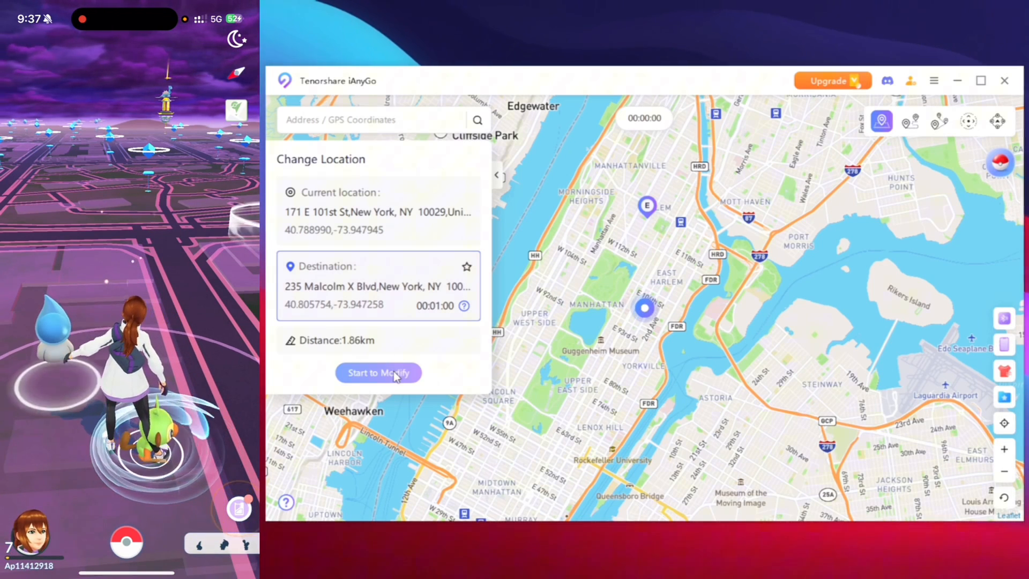
left_click(378, 374)
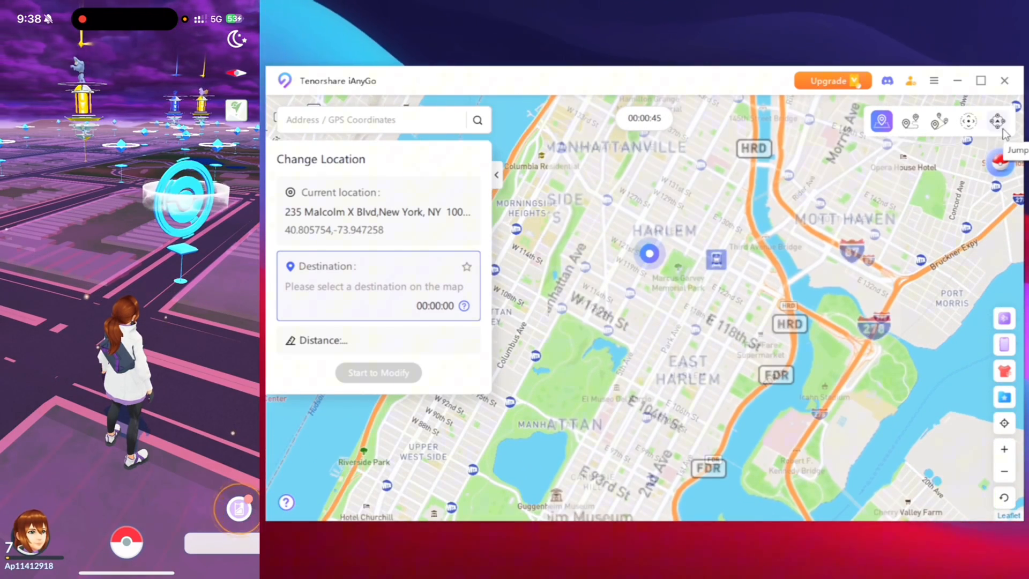
Walk the location with joystick movement from Malcolm X Blvd to 136 W 124th St, then stop.
left_click(967, 121)
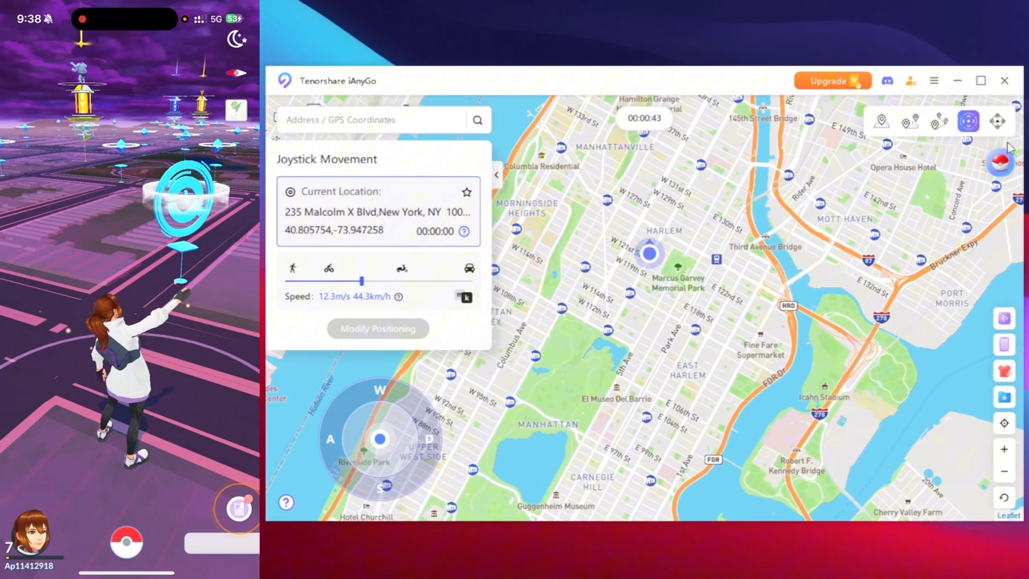
left_click(968, 121)
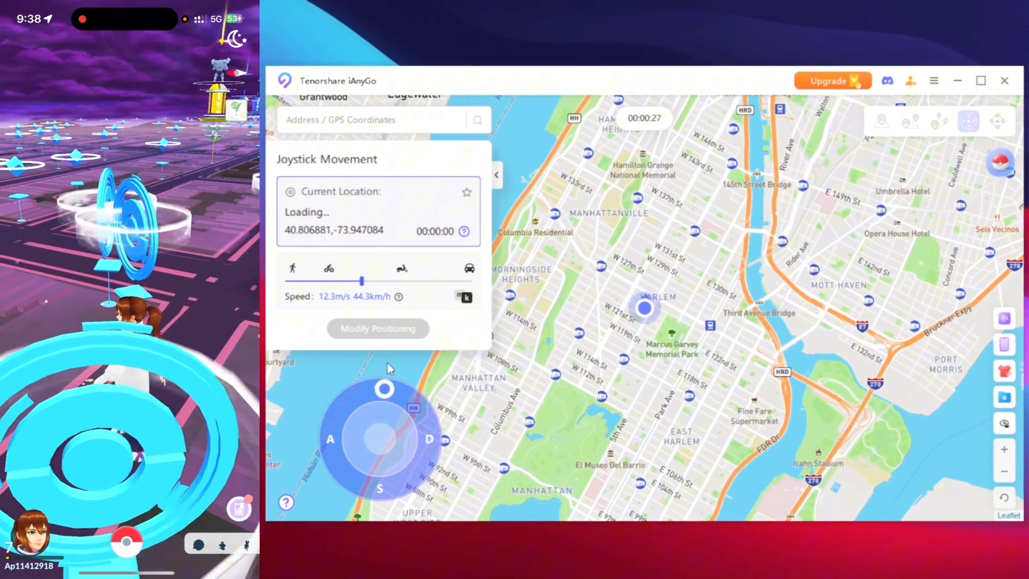
left_click(378, 328)
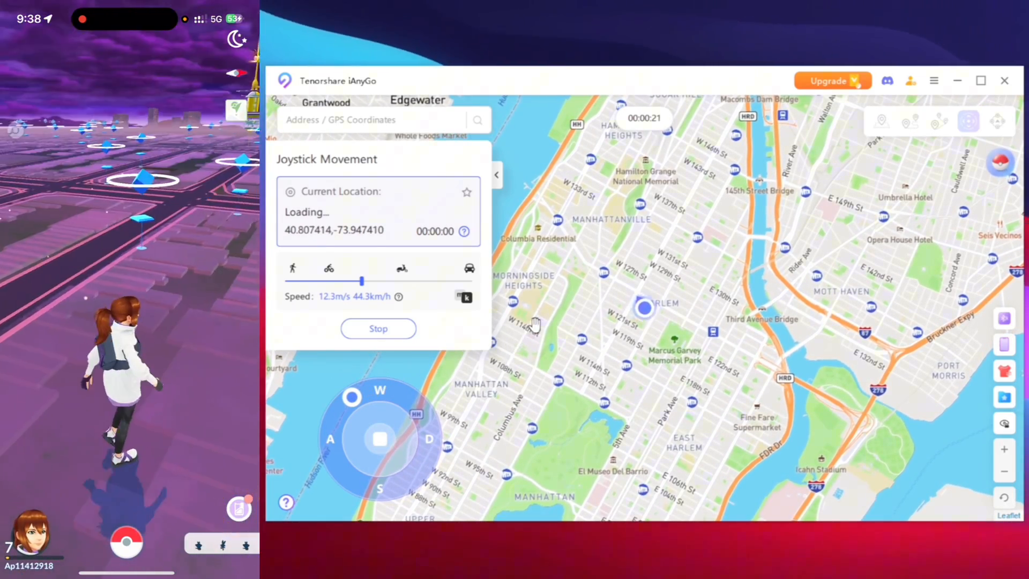
left_click(379, 328)
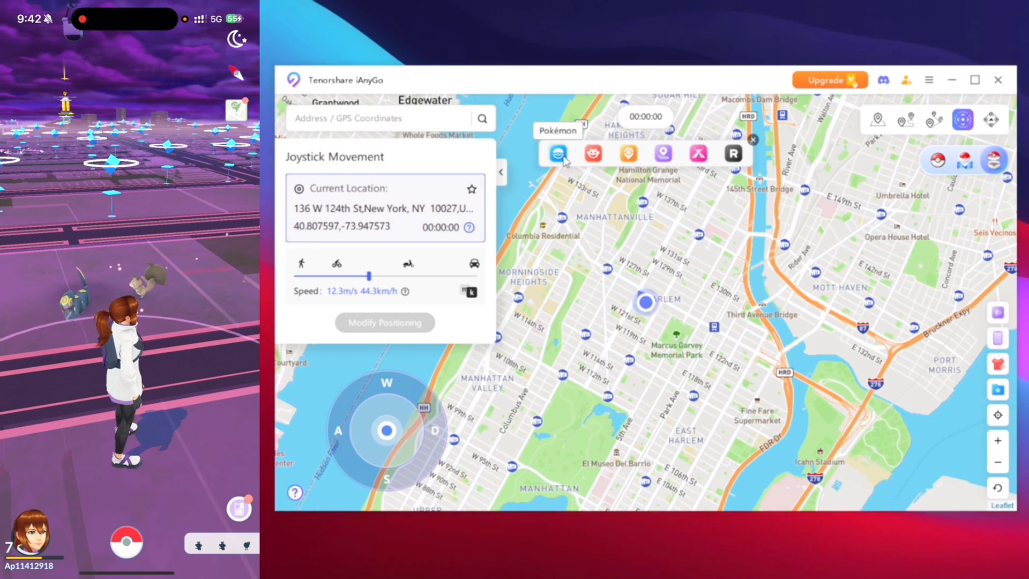
mouse_move(627, 154)
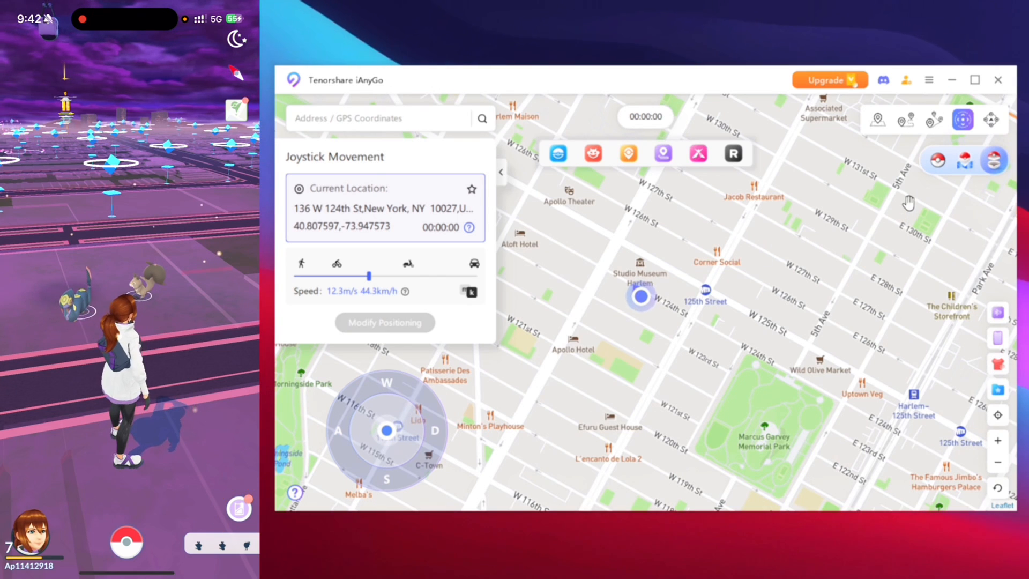
left_click(932, 119)
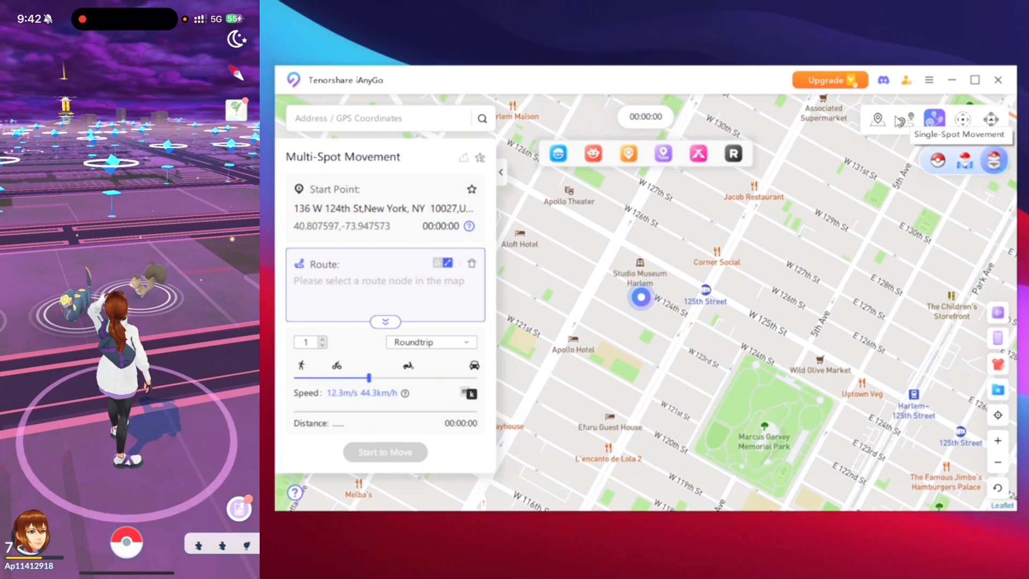
left_click(907, 119)
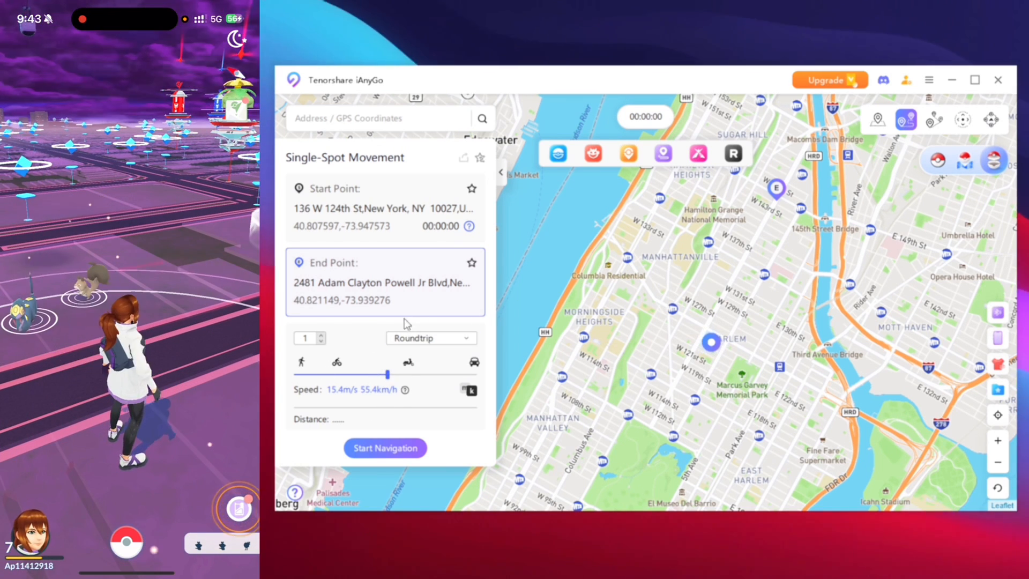
left_click(385, 448)
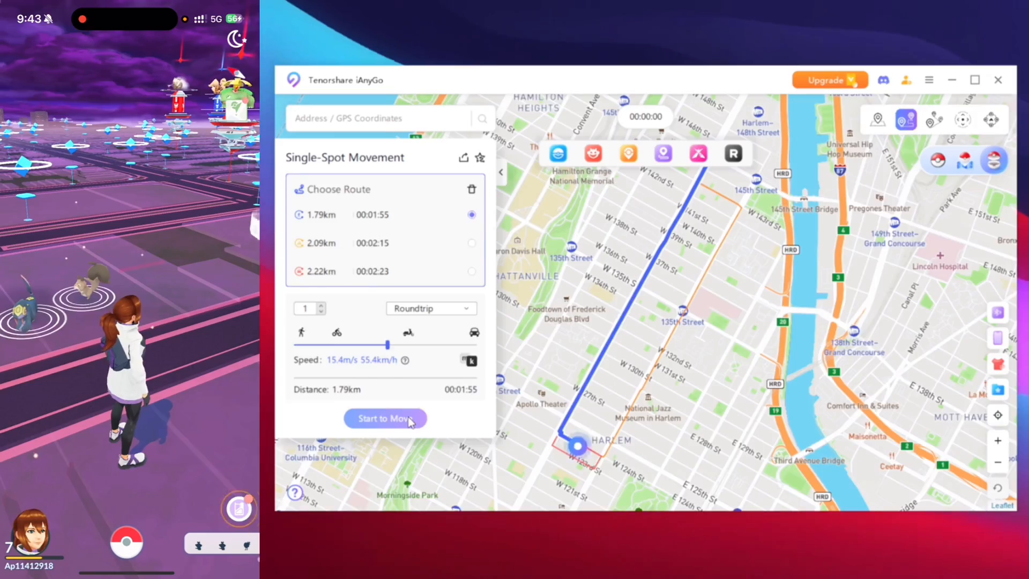
left_click(384, 418)
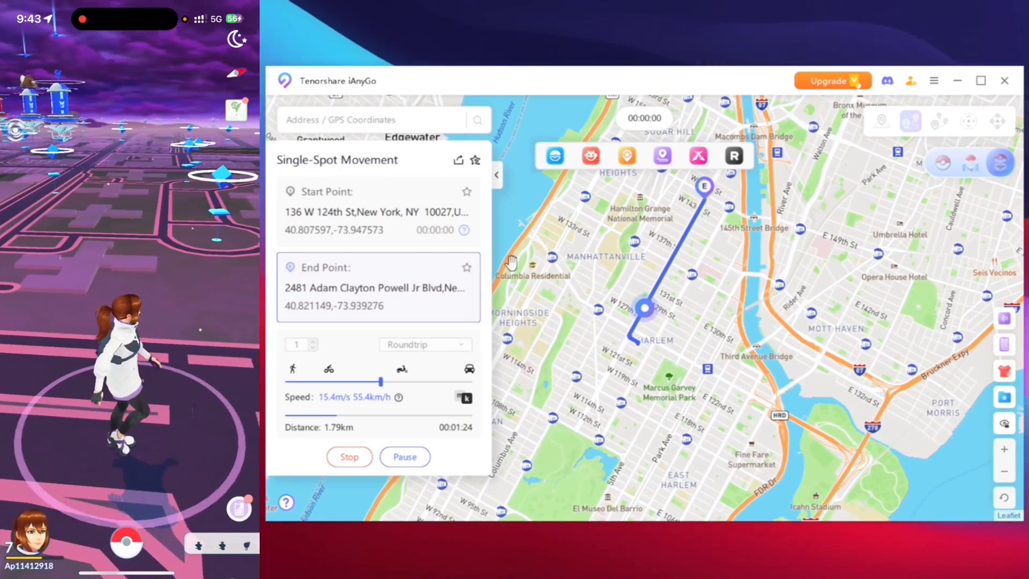
left_click(349, 457)
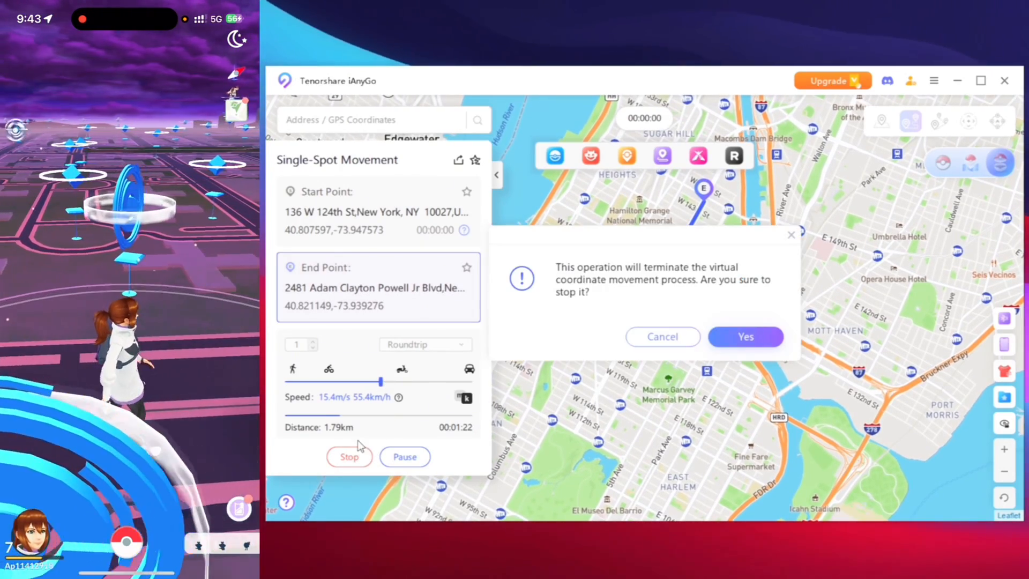
left_click(745, 335)
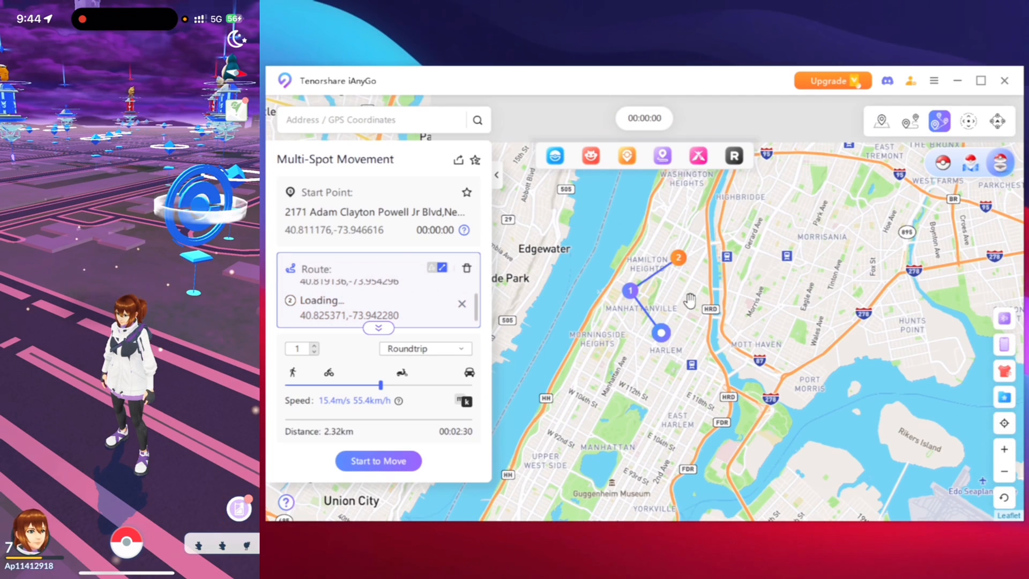
Run a looping five-spot Harlem route at 18.3 m/s, then stop the movement.
left_click(597, 376)
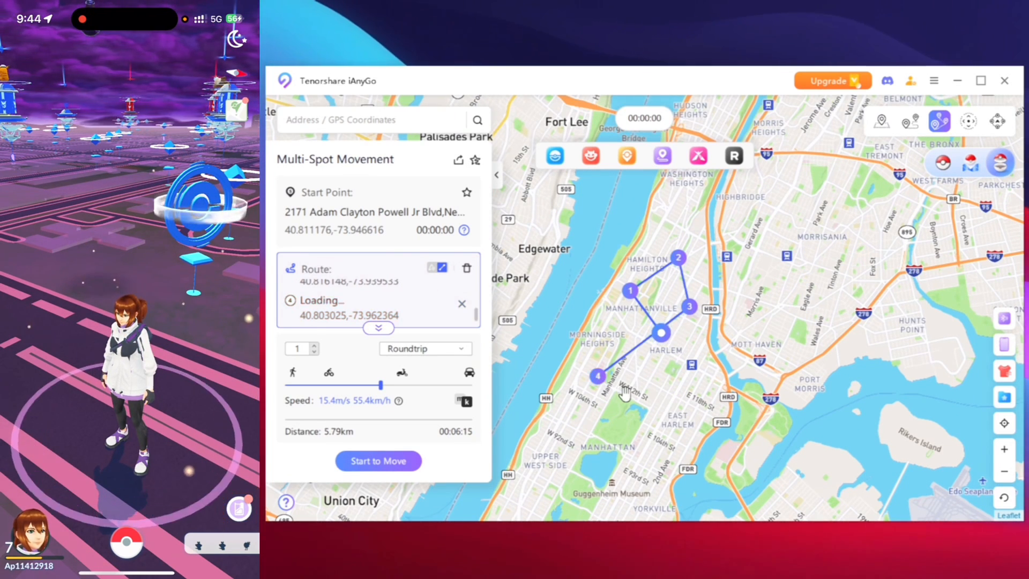
left_click(424, 348)
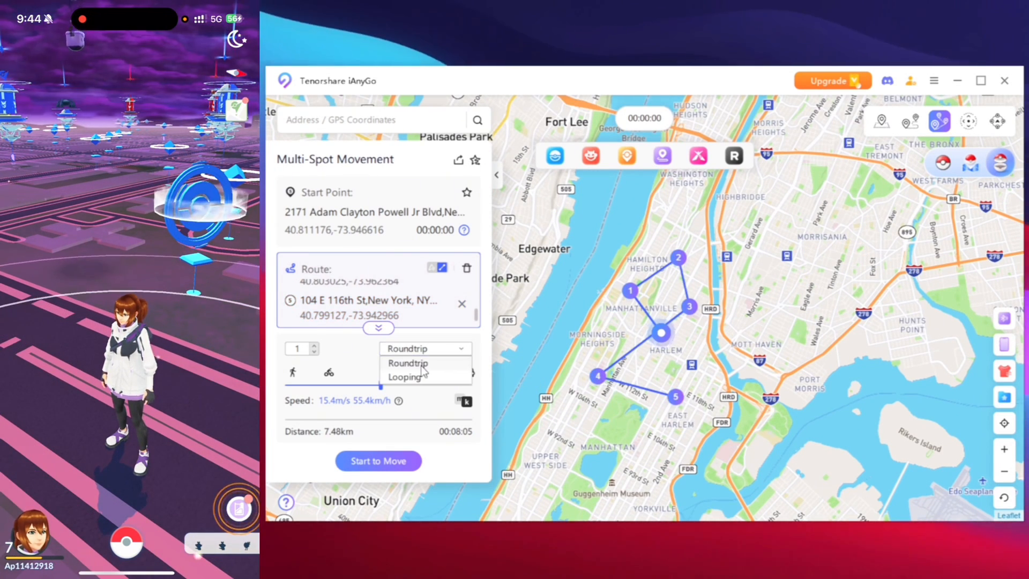
left_click(405, 377)
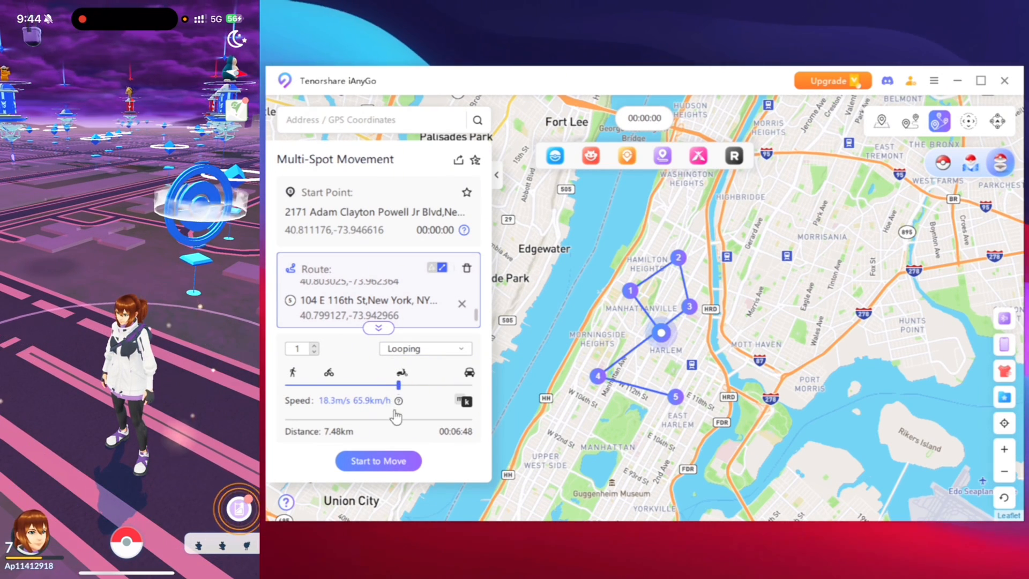
left_click(379, 461)
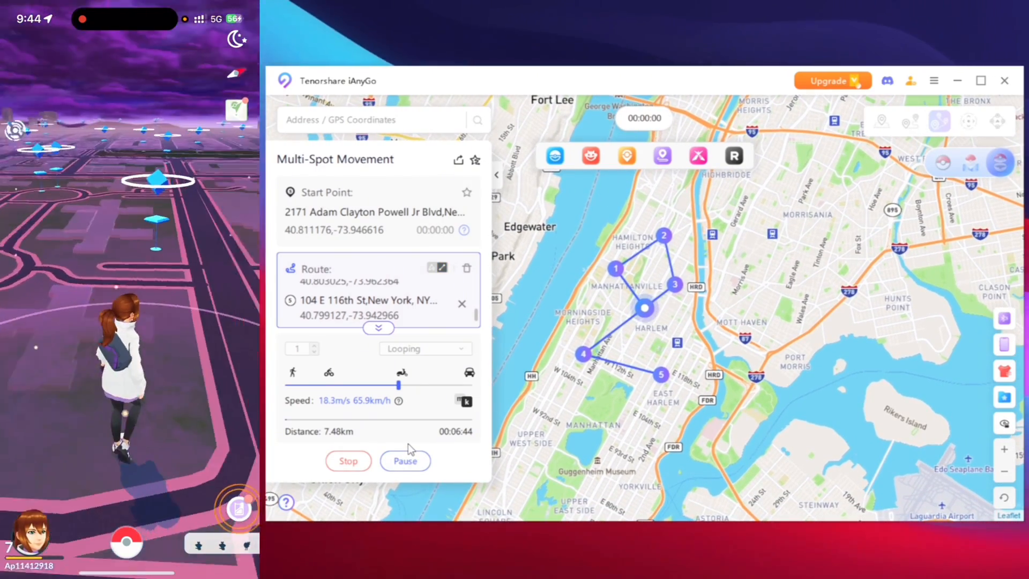
left_click(348, 460)
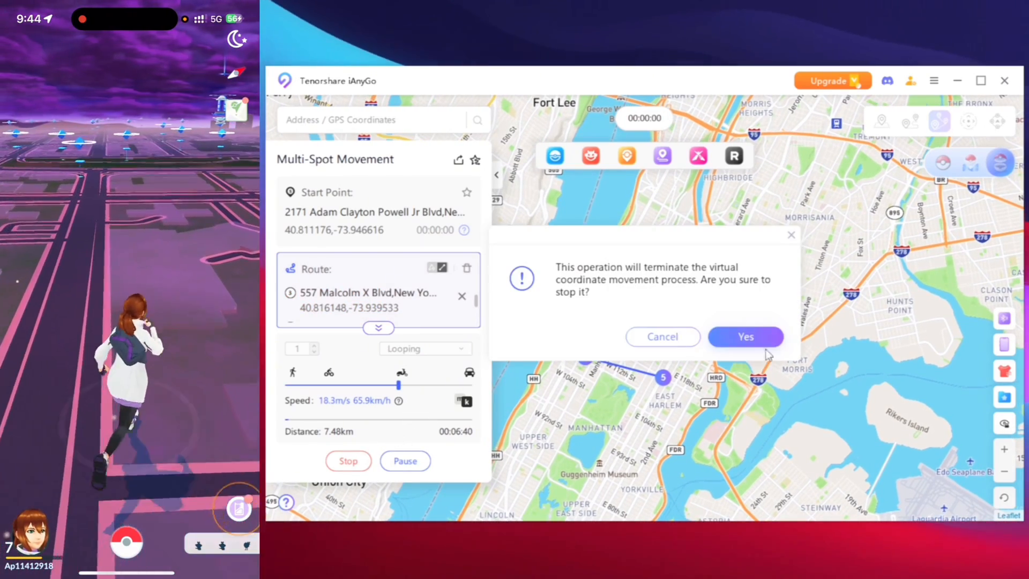
left_click(745, 336)
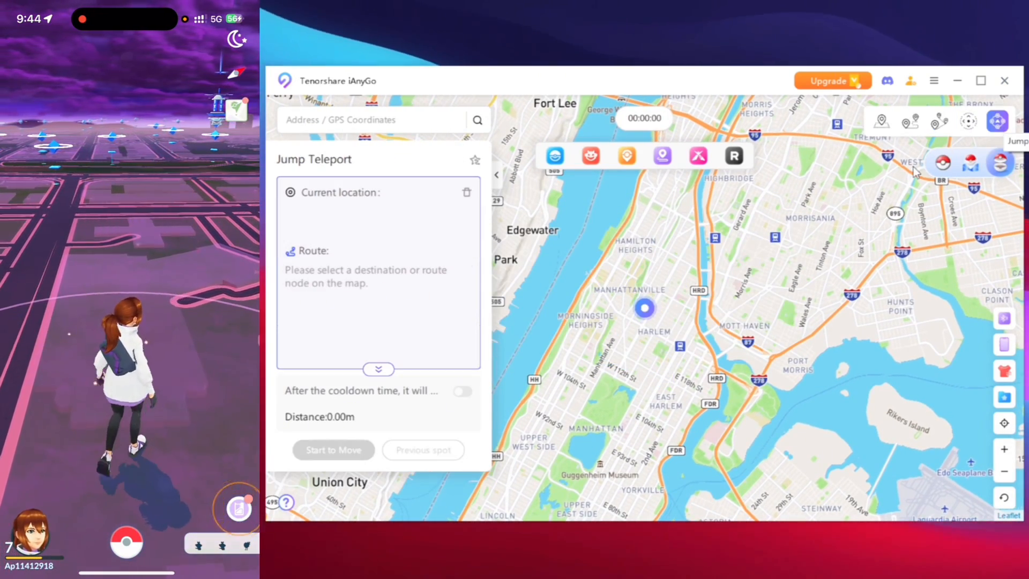
Jump through a five-spot Harlem route to 3300 Broadway, then switch to Change Location mode.
left_click(657, 256)
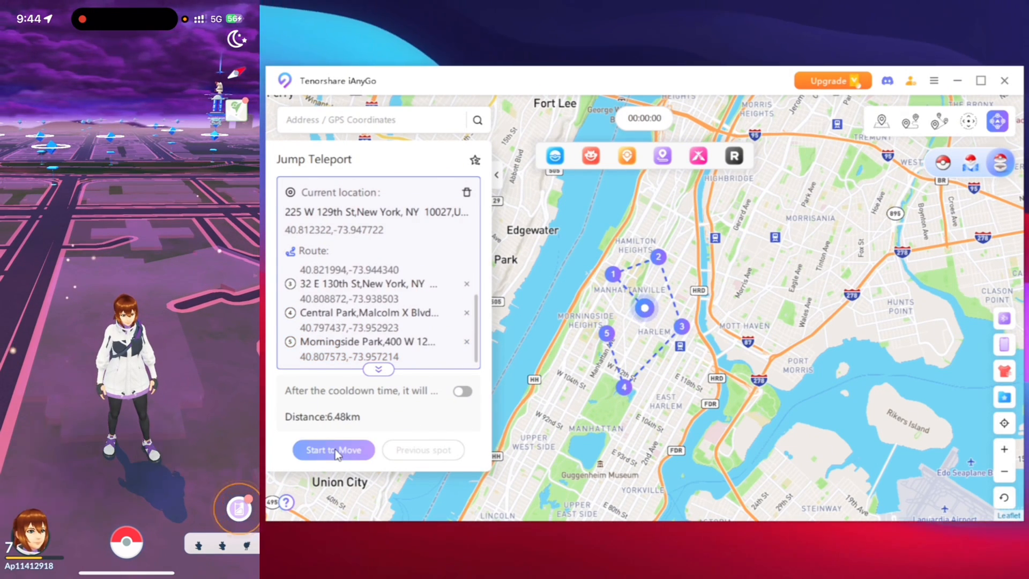
left_click(333, 449)
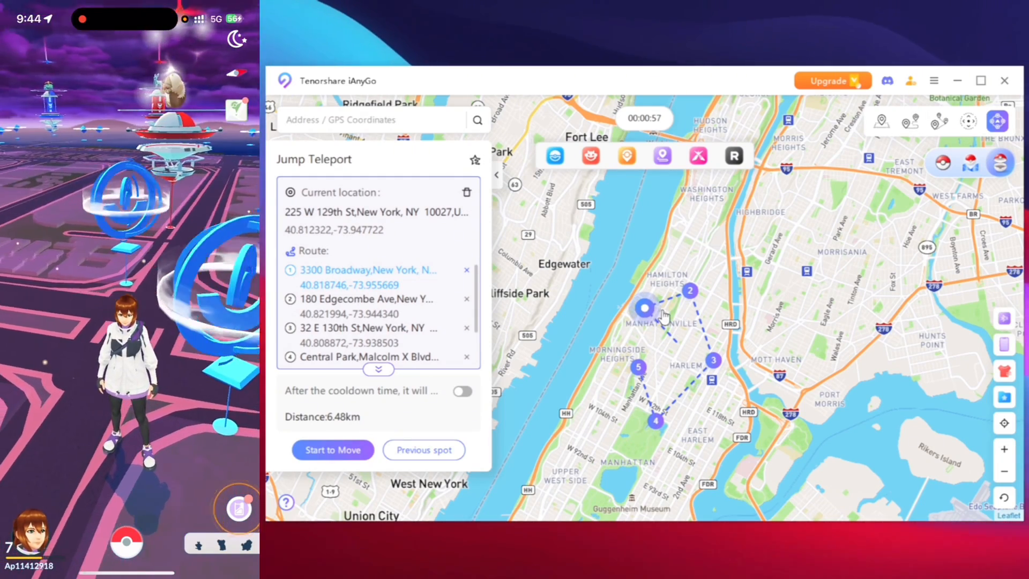
left_click(332, 449)
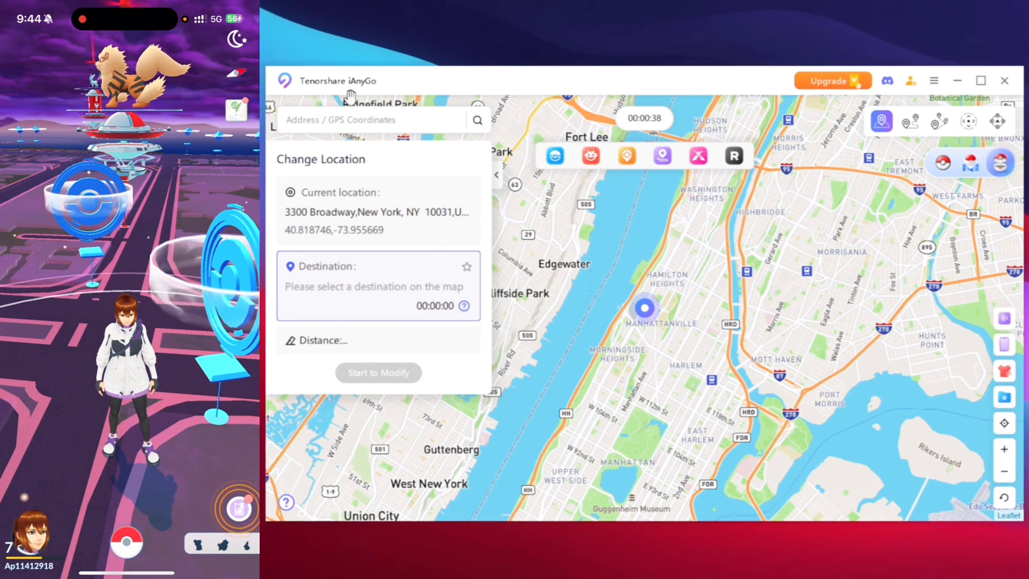
Teleport the phone to Dubai, United Arab Emirates, confirming the long-distance change.
type("dub")
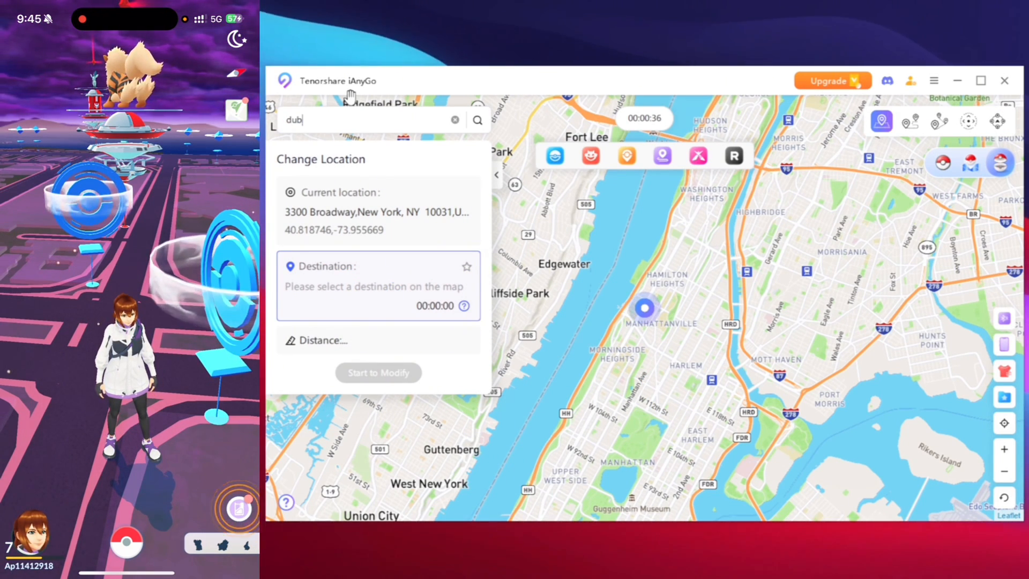
type("ai")
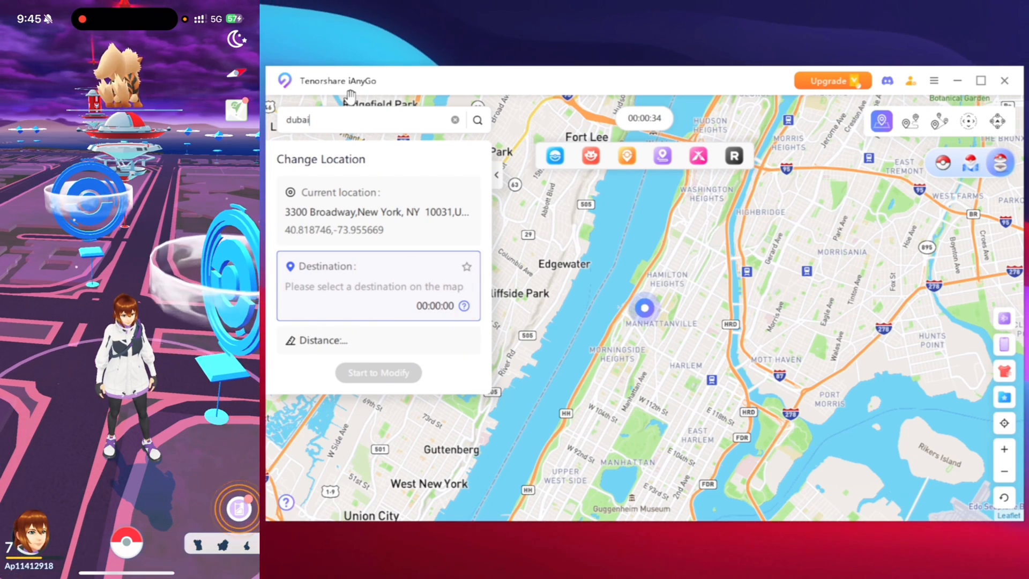
left_click(477, 119)
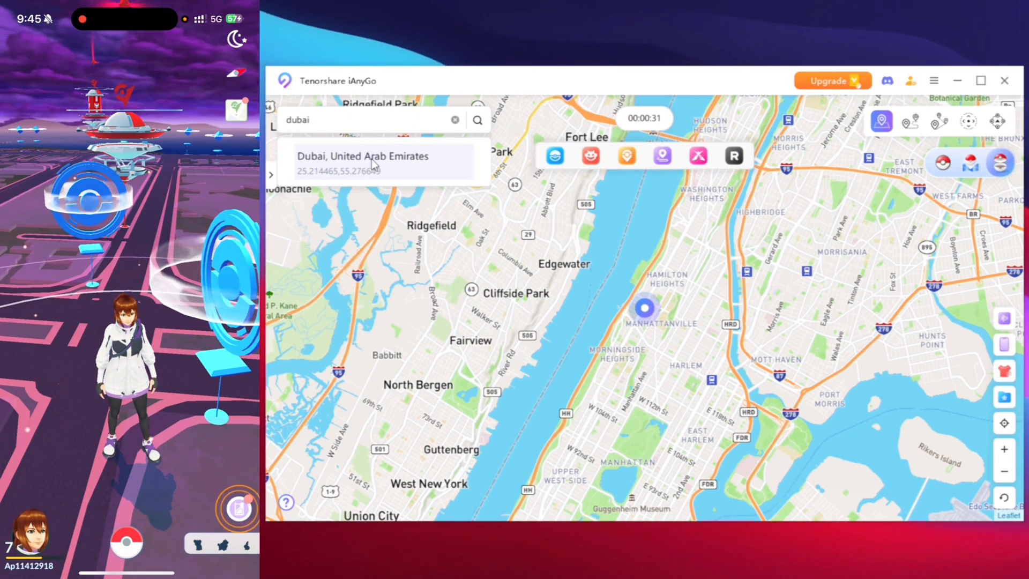
left_click(362, 162)
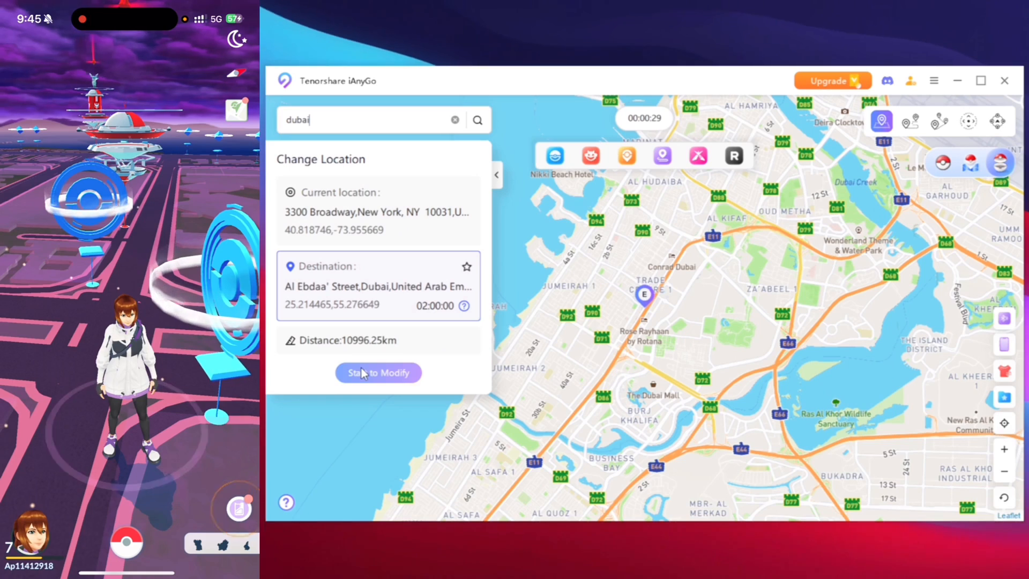
left_click(378, 373)
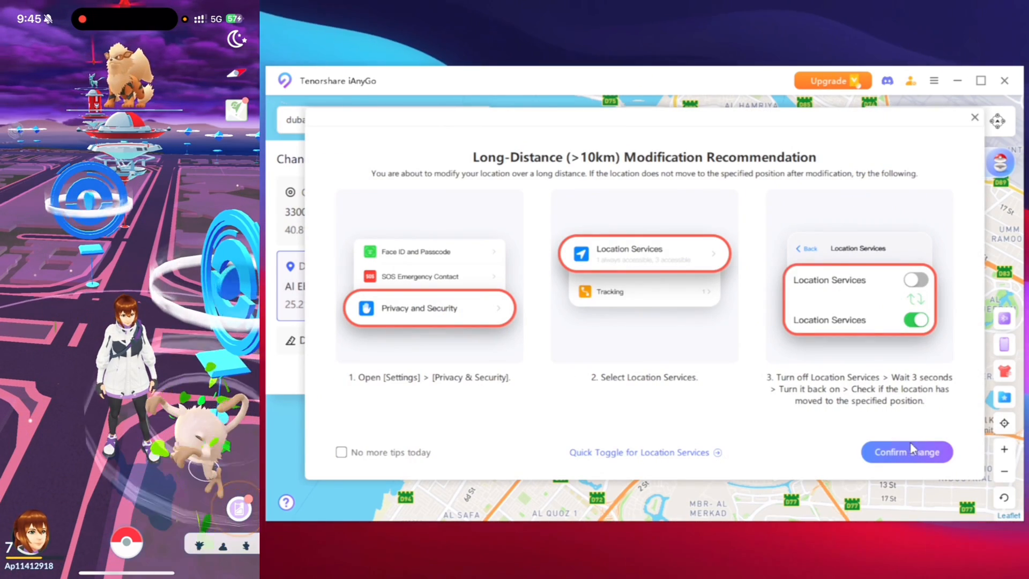
left_click(907, 452)
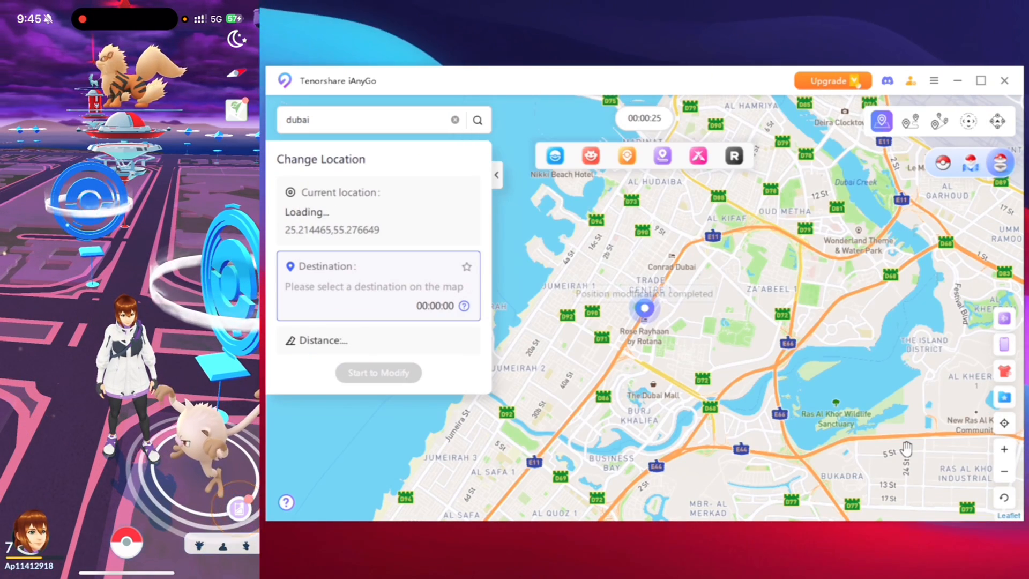
left_click(1003, 449)
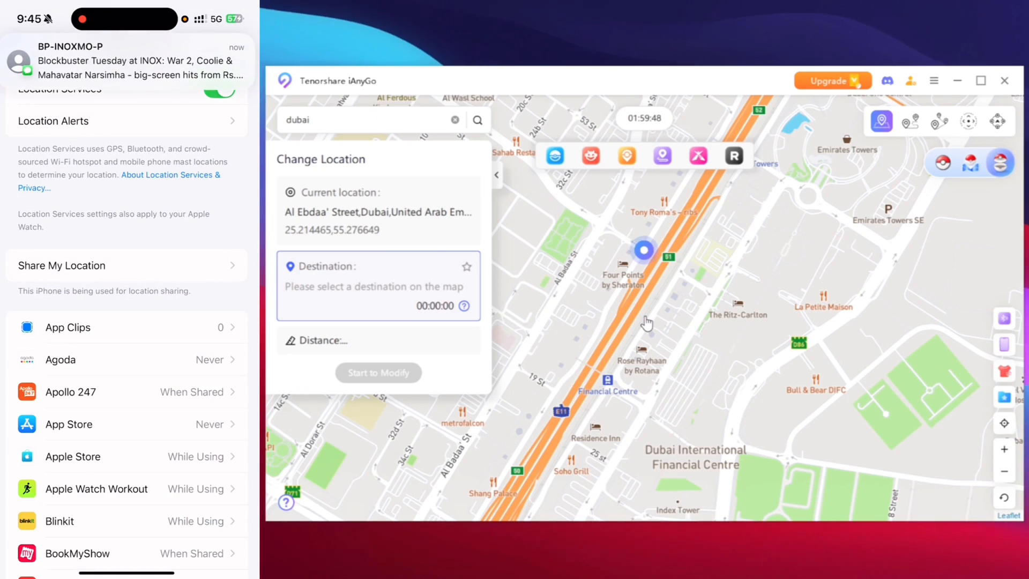
left_click(379, 372)
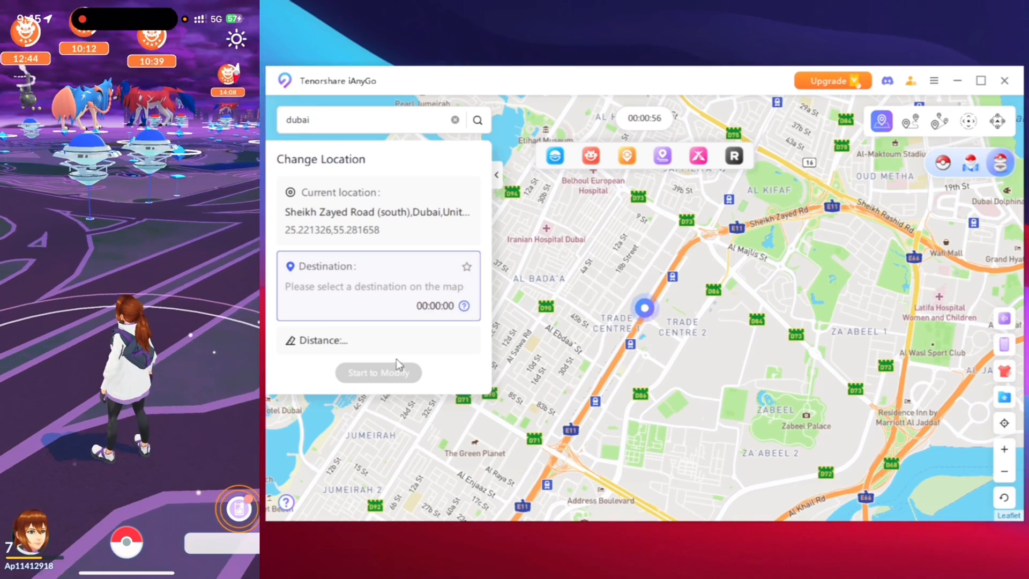
left_click(615, 308)
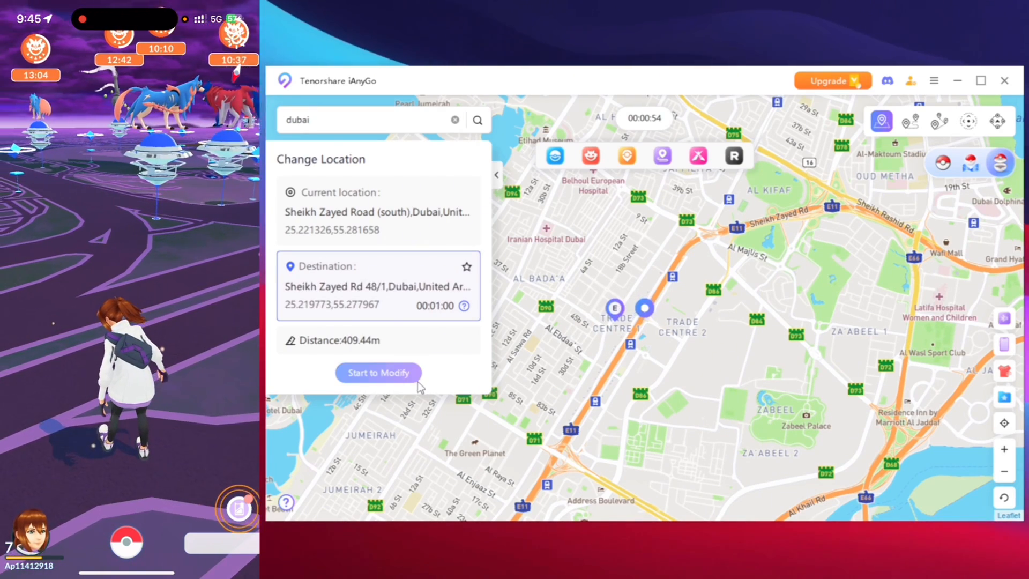
left_click(378, 373)
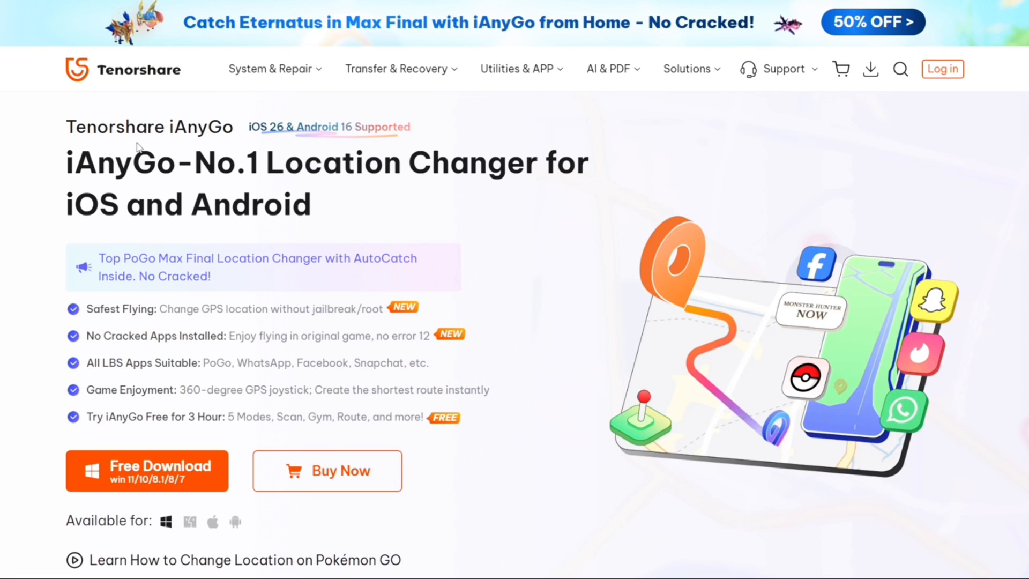
scroll("down", 3)
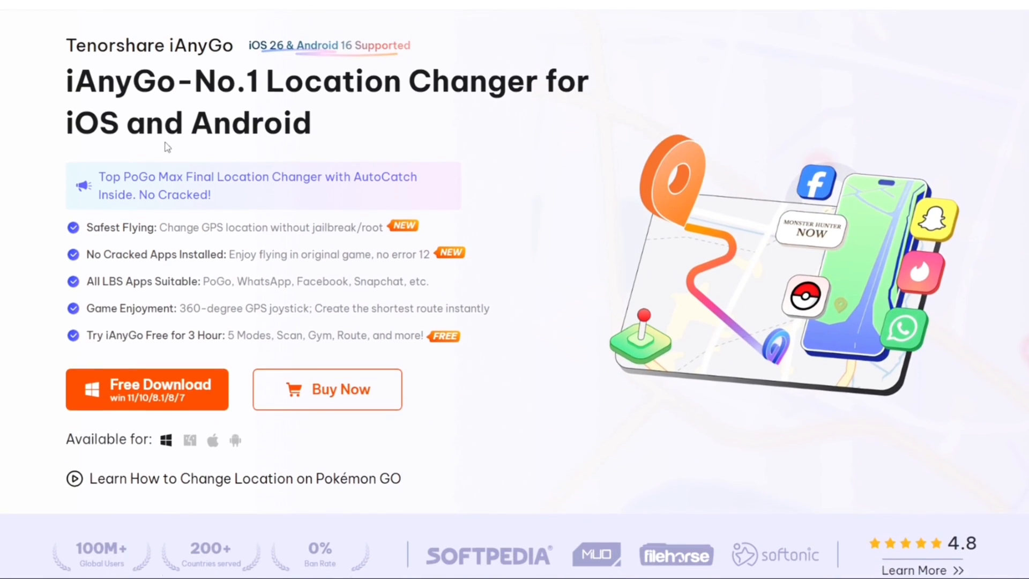
scroll("down", 3)
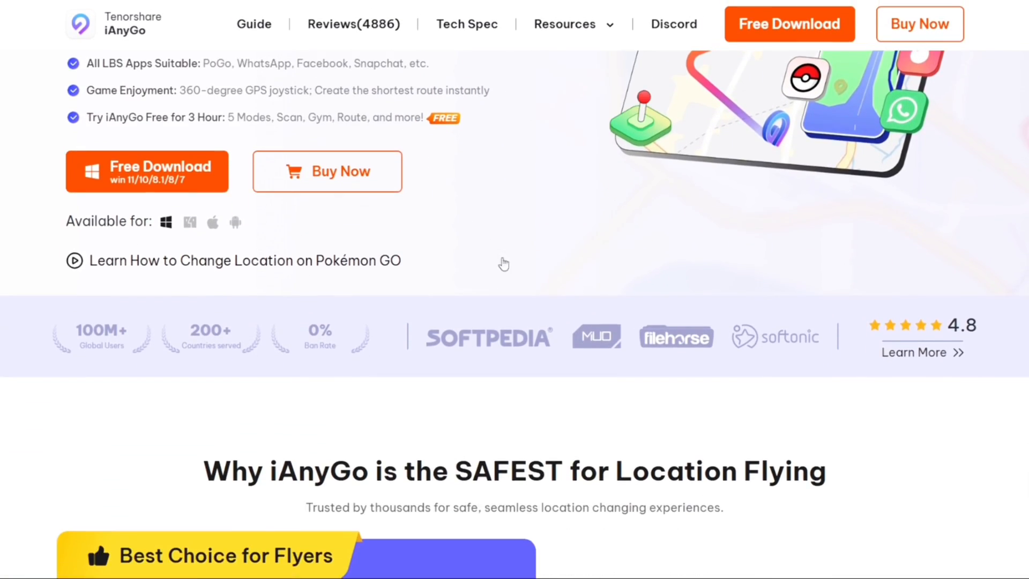
scroll("down", 3)
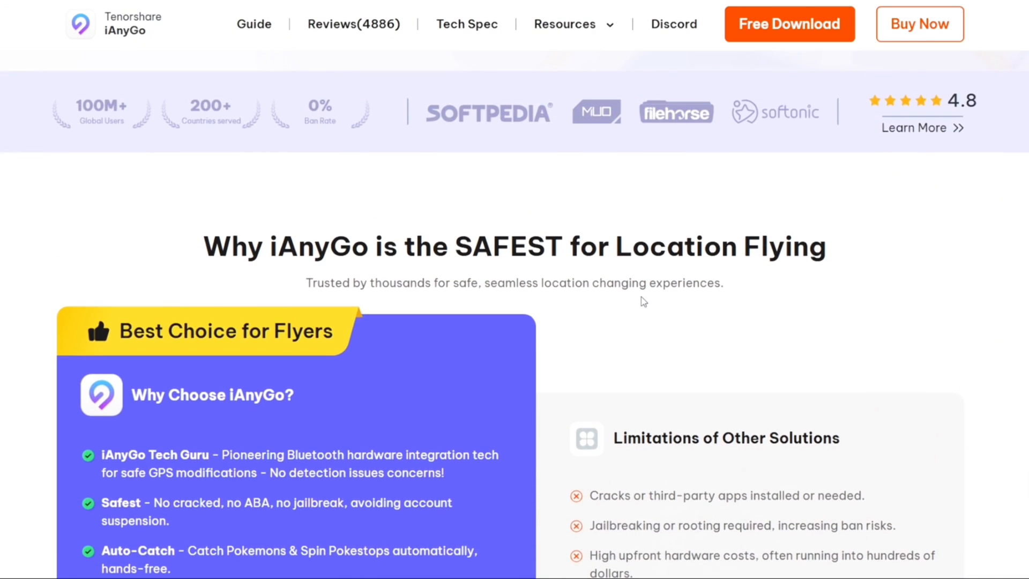
scroll("up", 3)
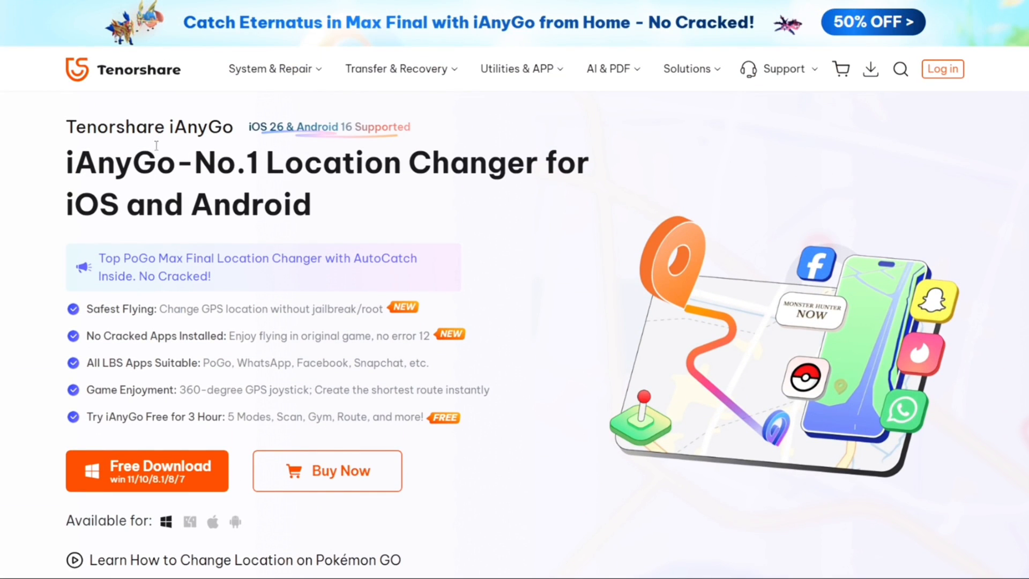
mouse_move(736, 288)
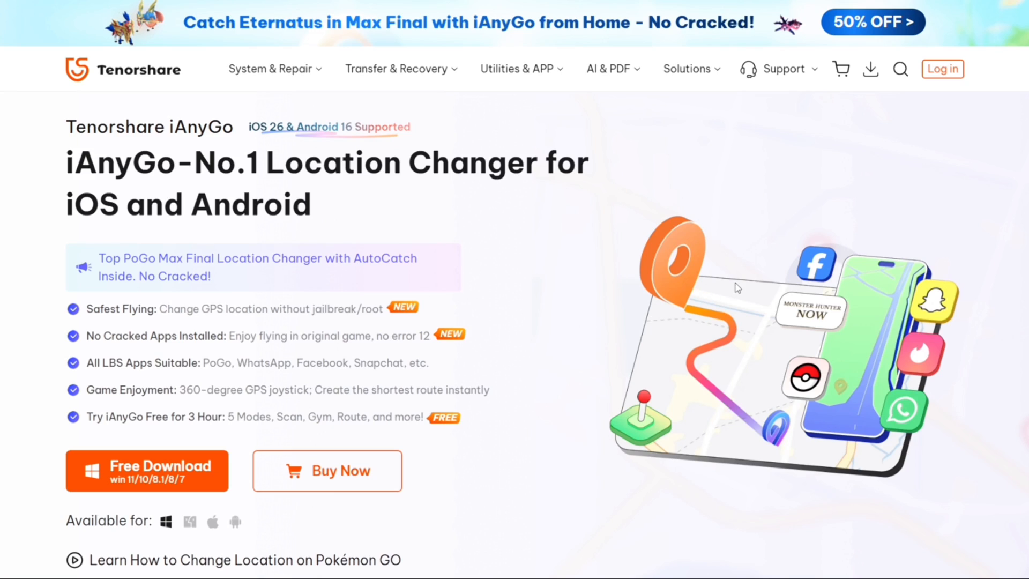